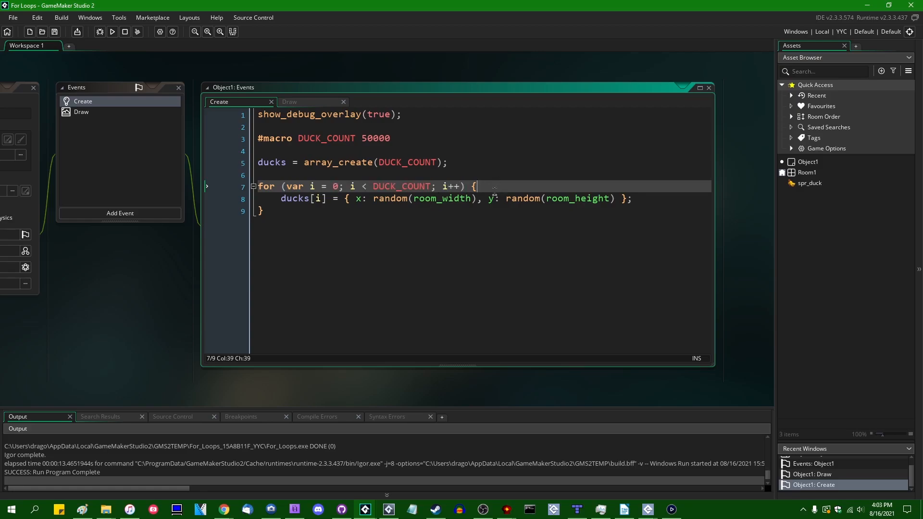
Switch Object1's Events editor to the Draw event showing the draw_sprite for loop over ducks
drag(283, 186, 340, 186)
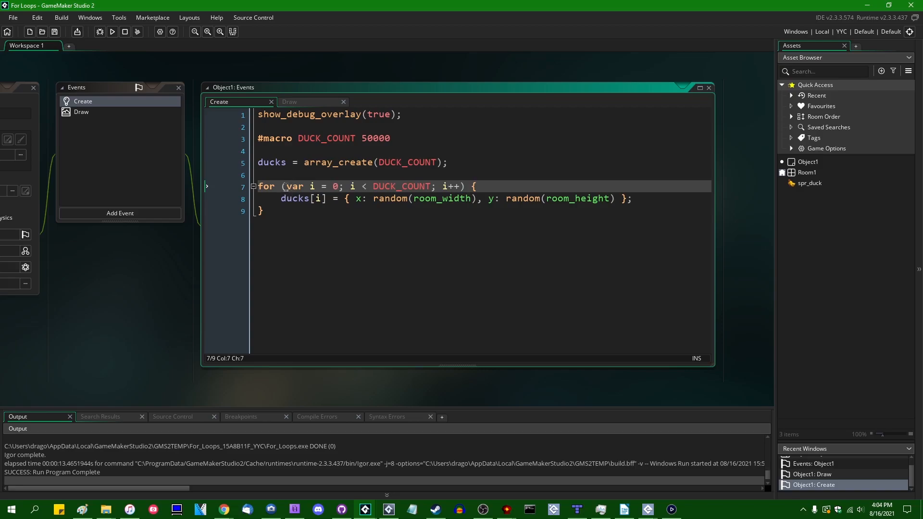
click(286, 186)
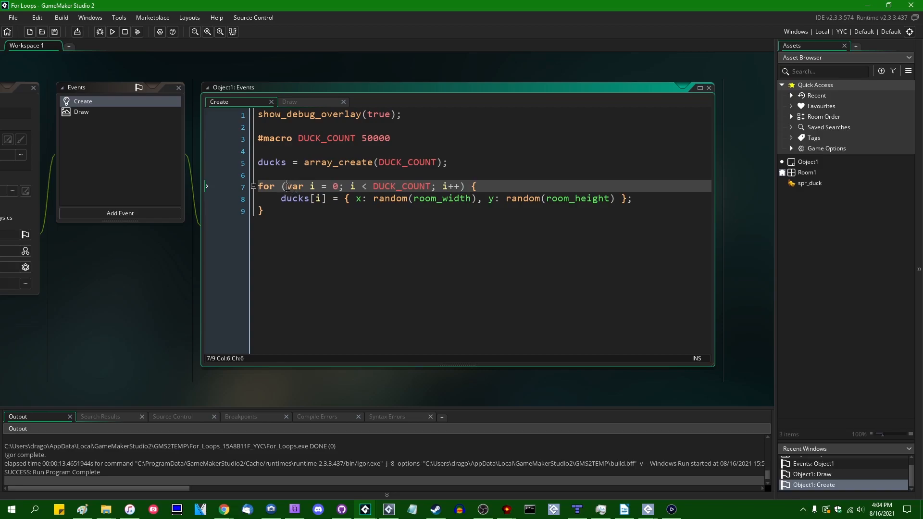
drag(284, 187, 463, 187)
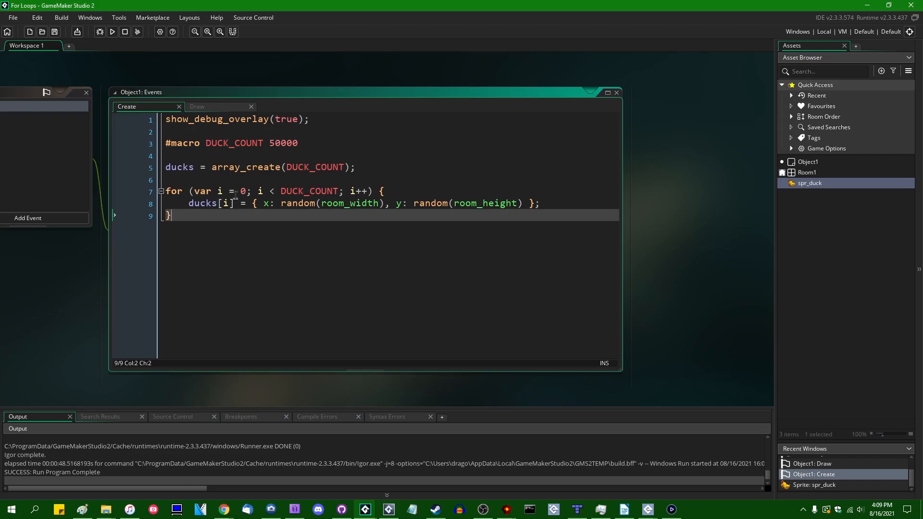
mouse_move(86, 270)
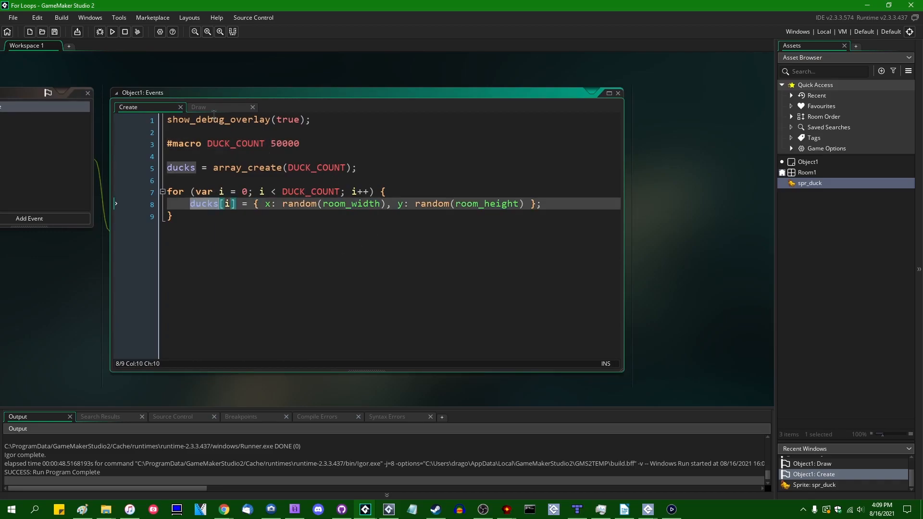
click(198, 107)
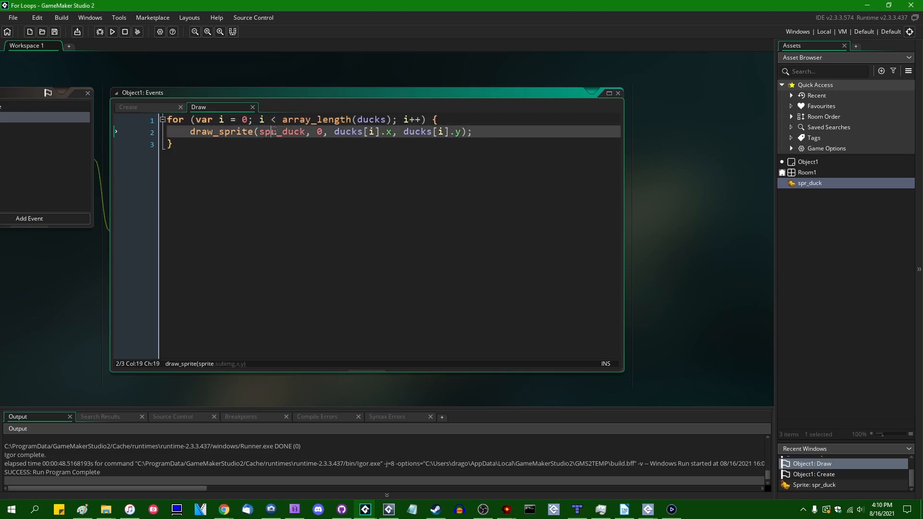
double_click(810, 182)
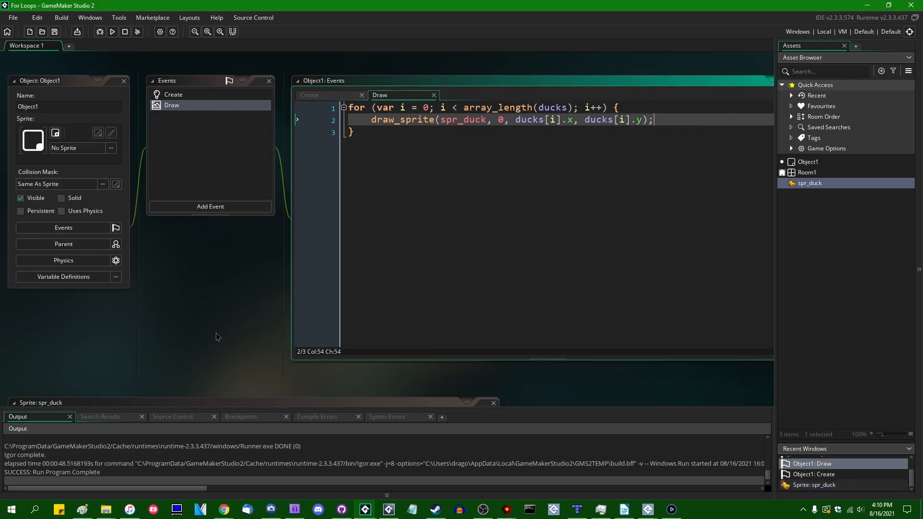
mouse_move(220, 329)
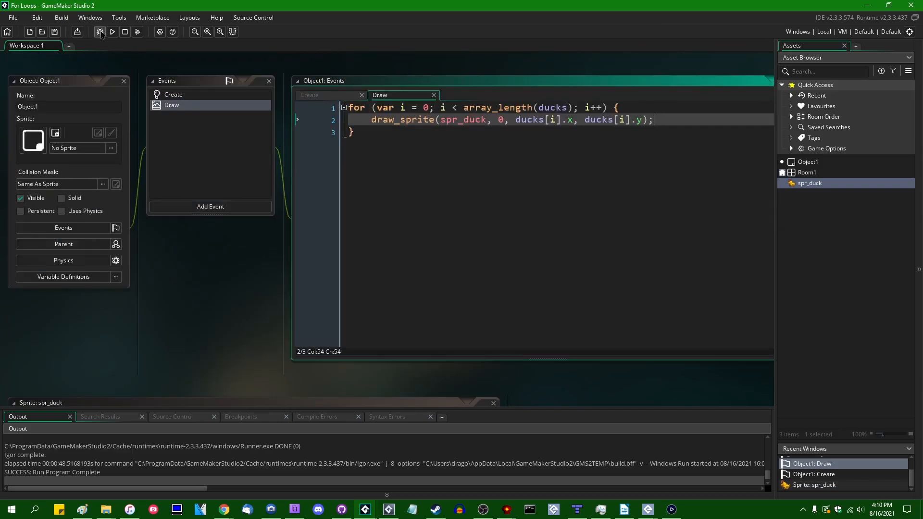
Launch a debug run so the game window fills with ducks and a performance overlay
click(102, 30)
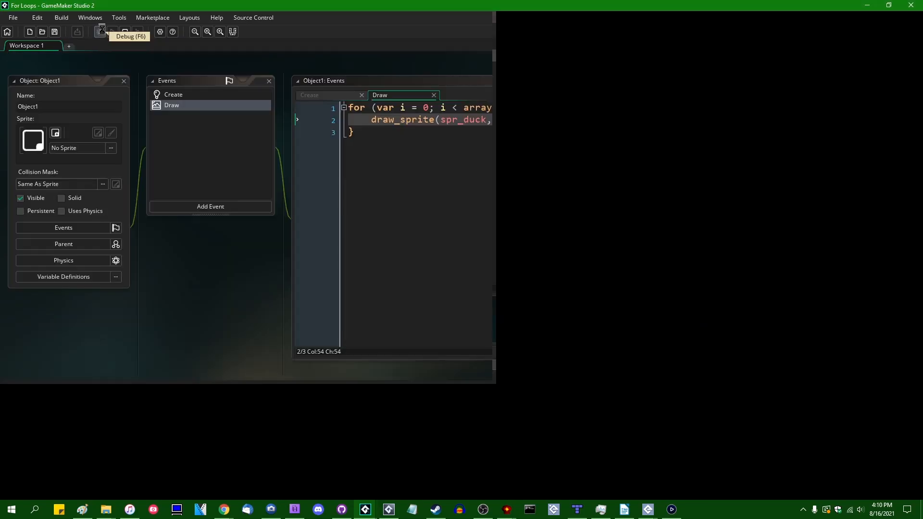
click(102, 30)
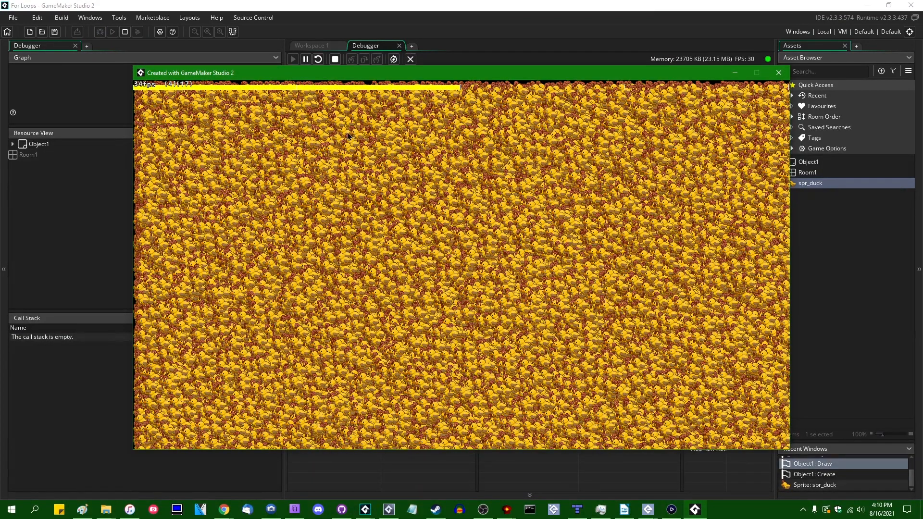
mouse_move(358, 160)
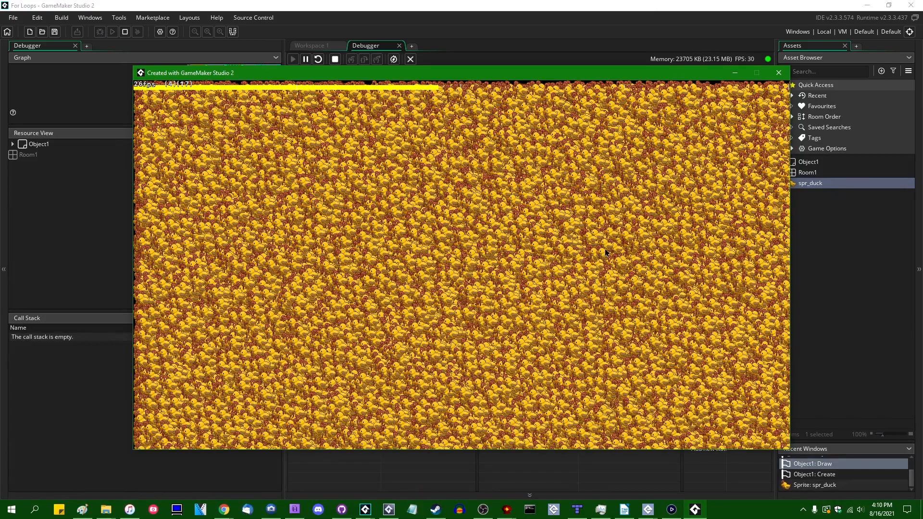
mouse_move(580, 267)
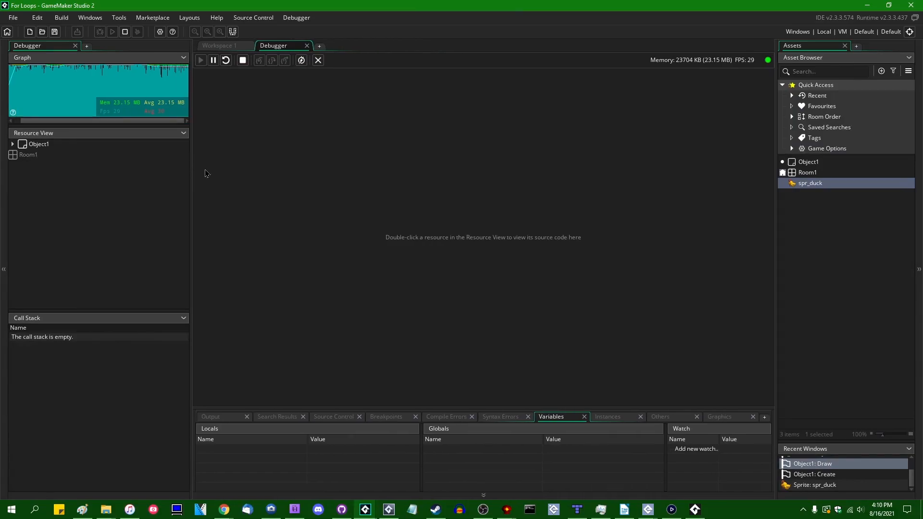
mouse_move(622, 419)
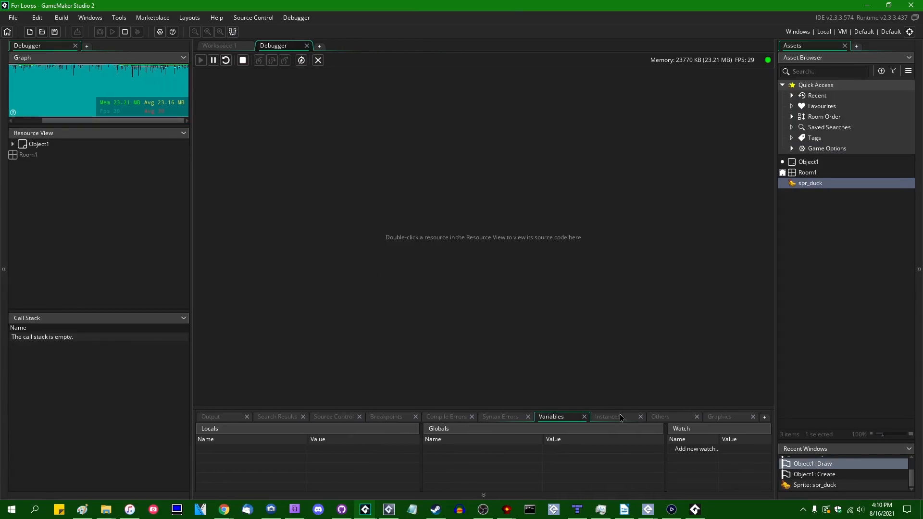
Start profiling and expand Object1_Draw_0 to reveal its array_length and draw_sprite call counts
click(659, 416)
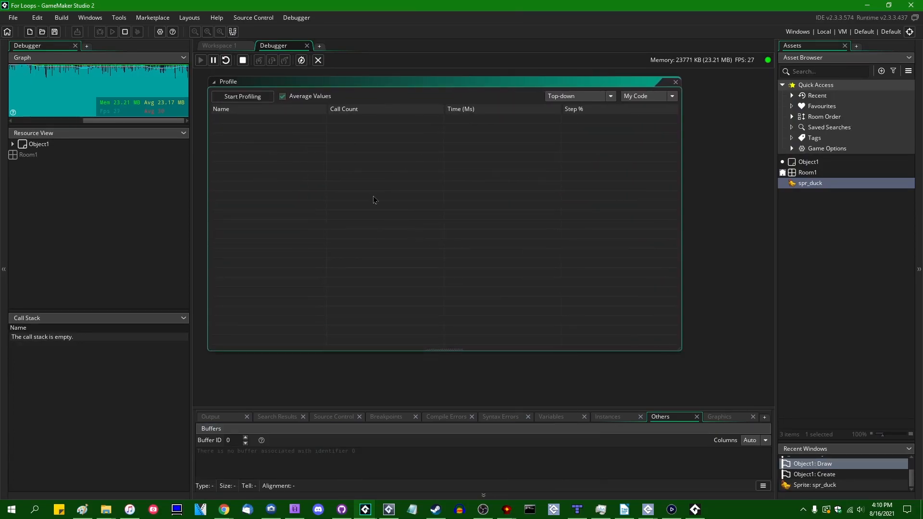
click(242, 96)
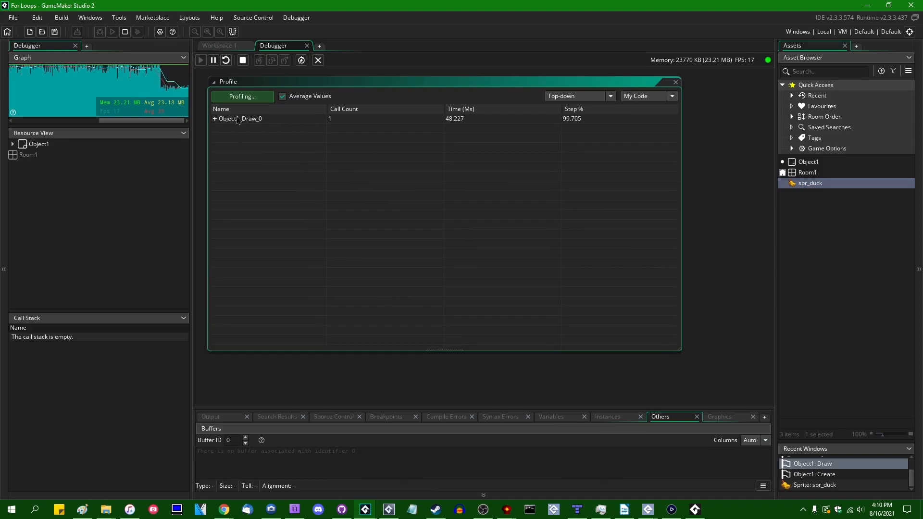
click(214, 119)
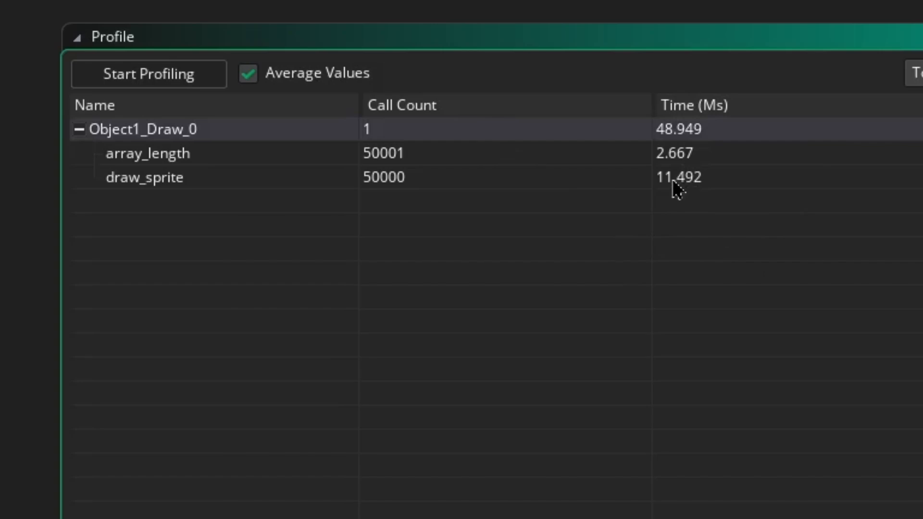
mouse_move(707, 156)
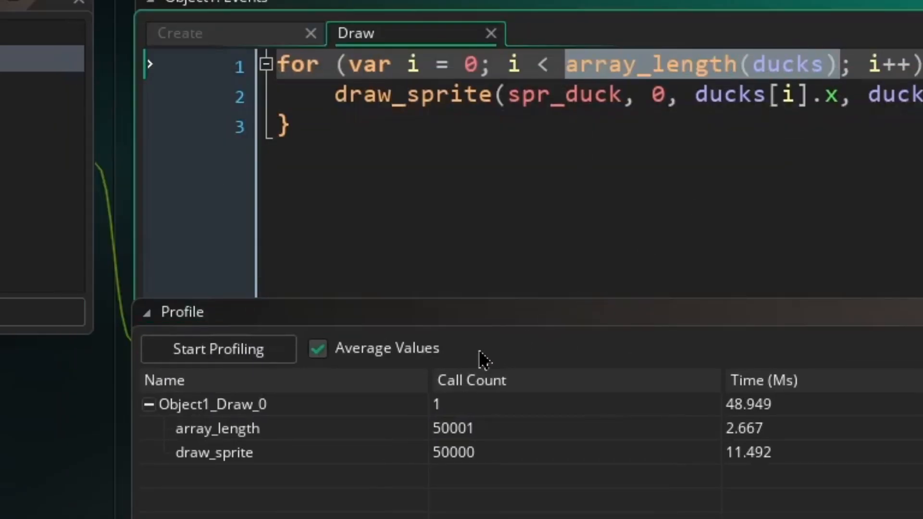
mouse_move(677, 495)
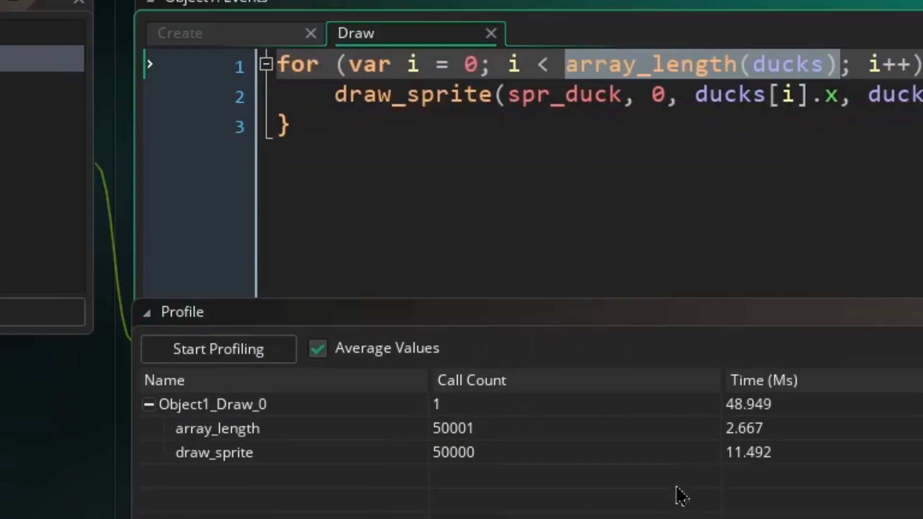
mouse_move(573, 466)
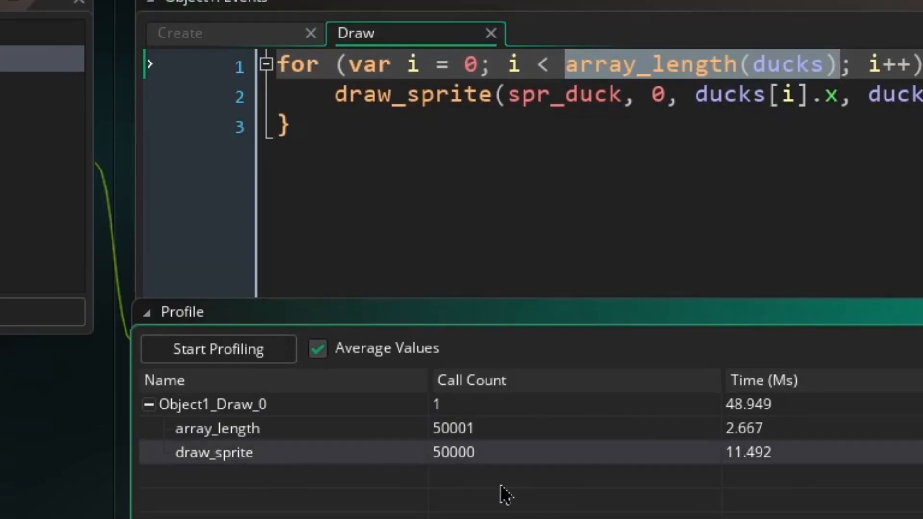
mouse_move(835, 477)
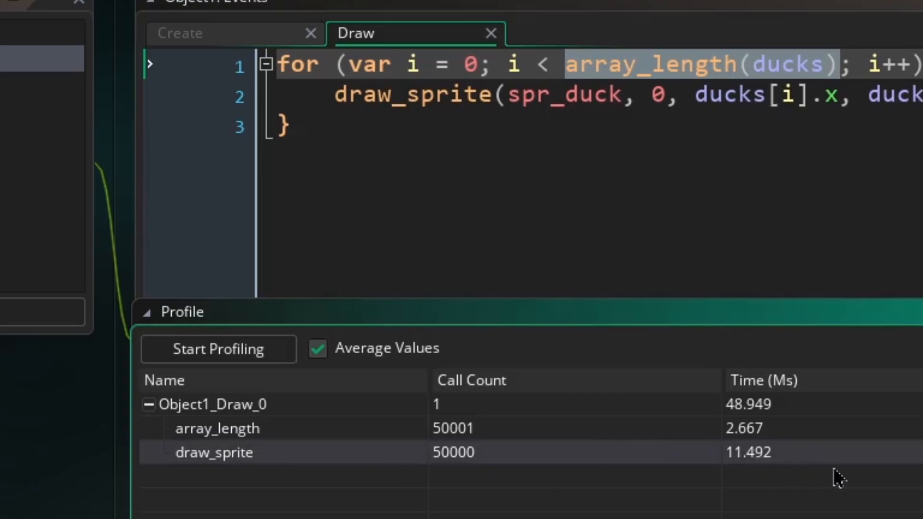
mouse_move(831, 471)
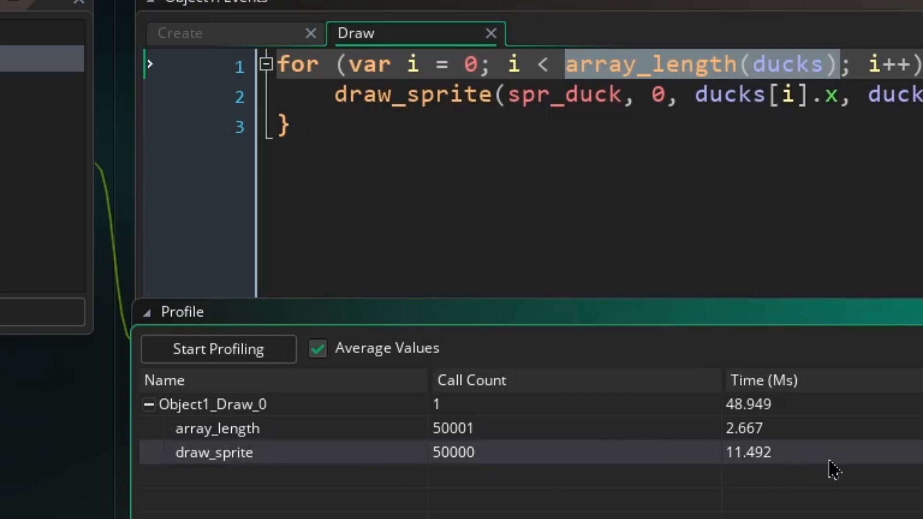
mouse_move(790, 455)
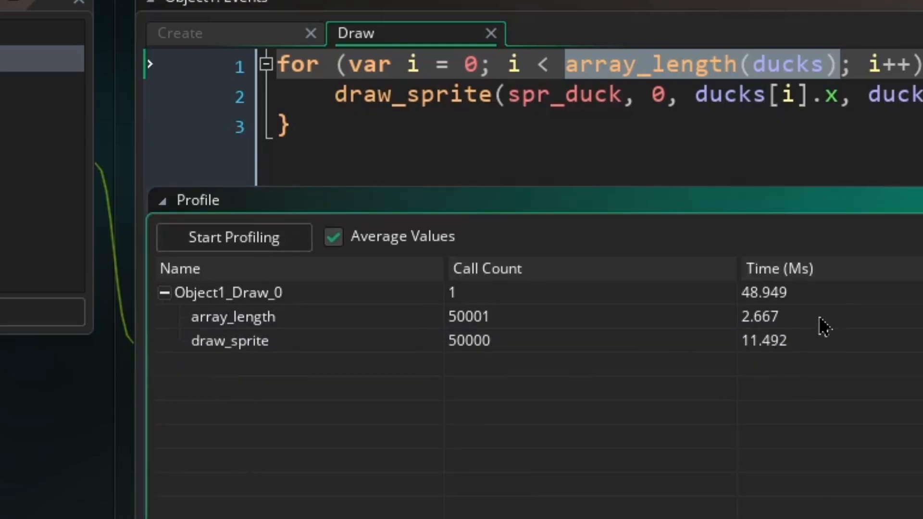
Compare the Draw code with profiler timings: Draw 48.9 ms, array_length 2.7 ms, draw_sprite 11.5 ms
click(229, 340)
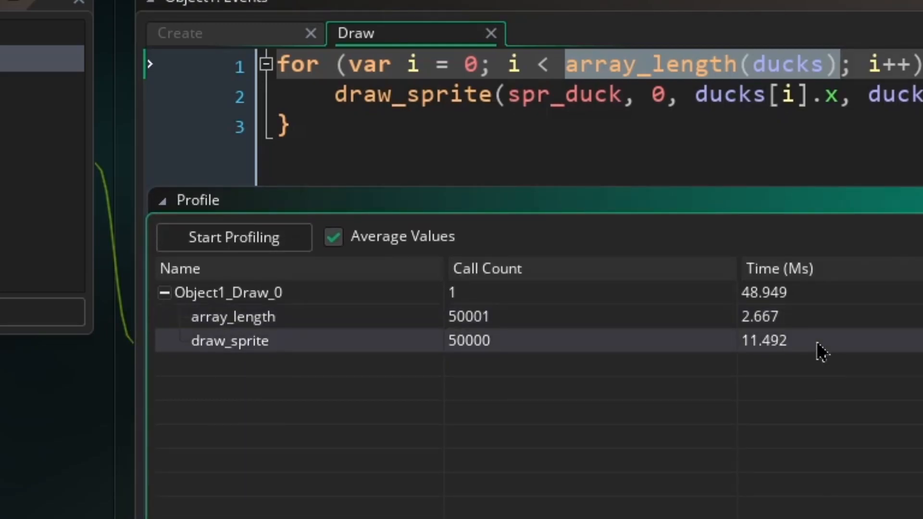
mouse_move(836, 479)
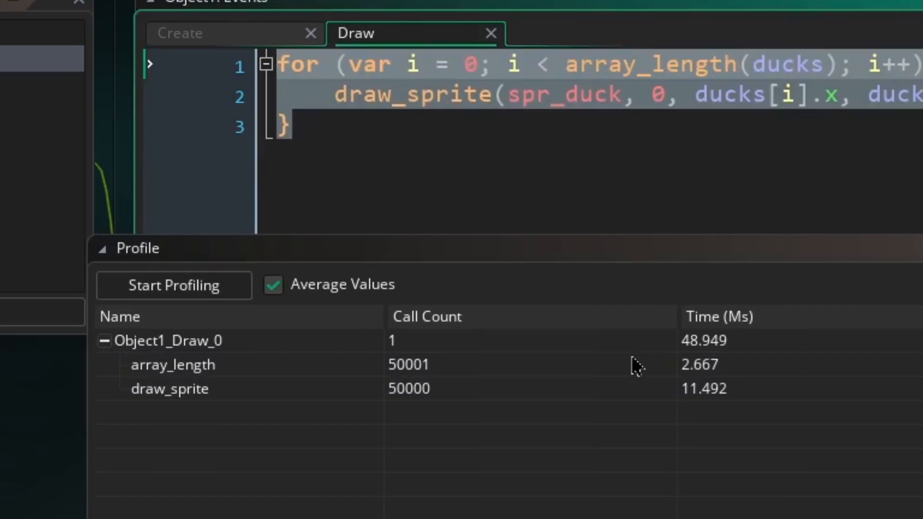
mouse_move(693, 433)
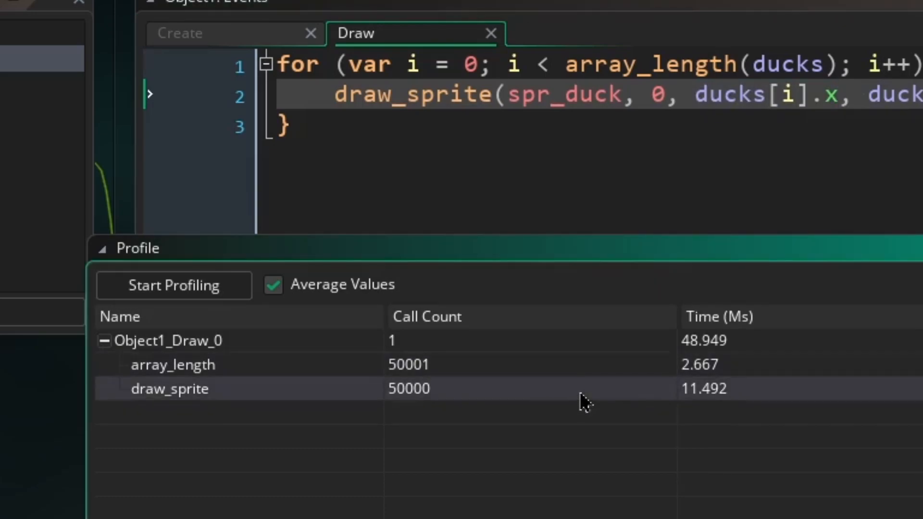
mouse_move(453, 408)
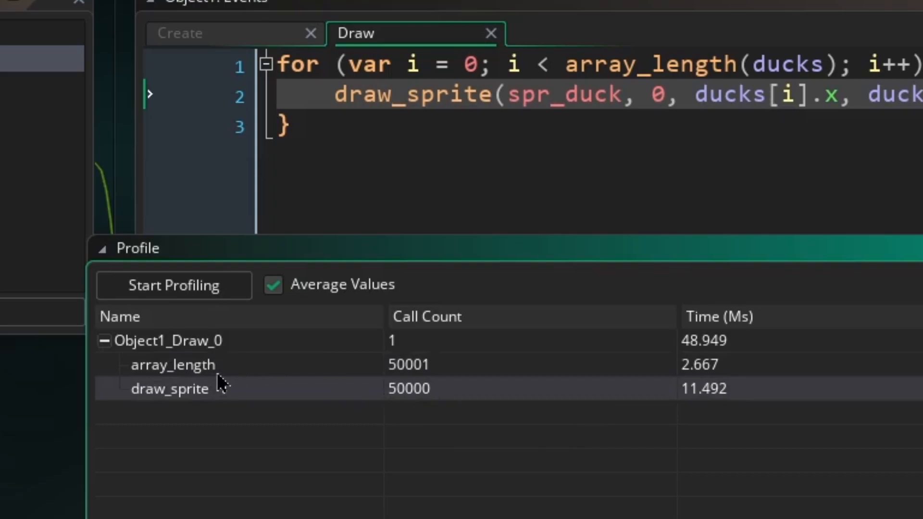
mouse_move(462, 432)
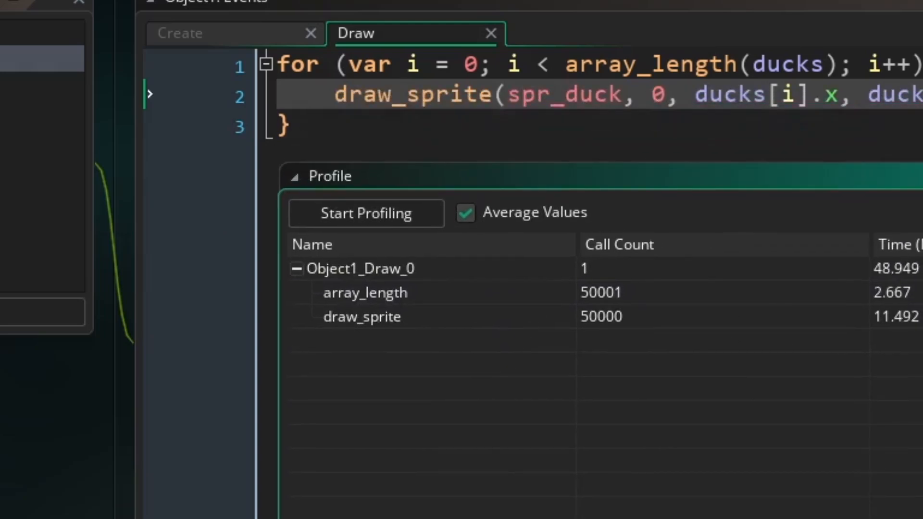
mouse_move(733, 296)
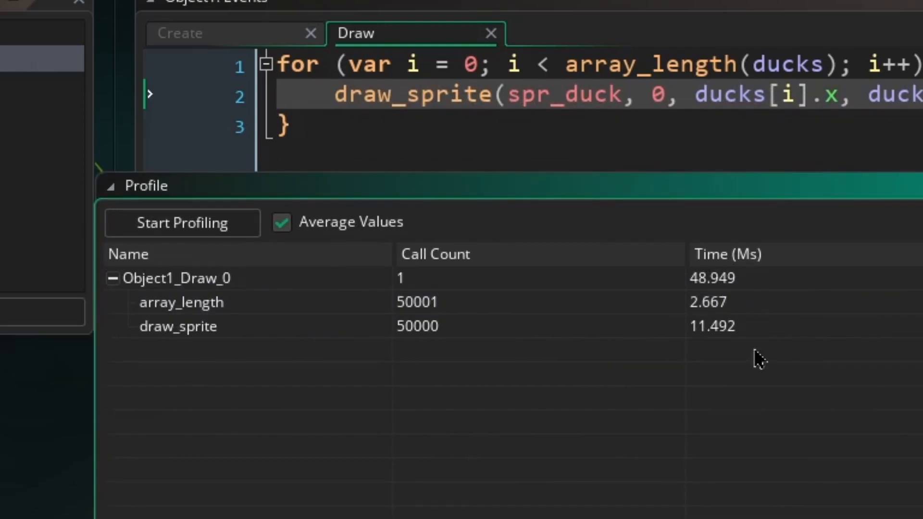
click(177, 326)
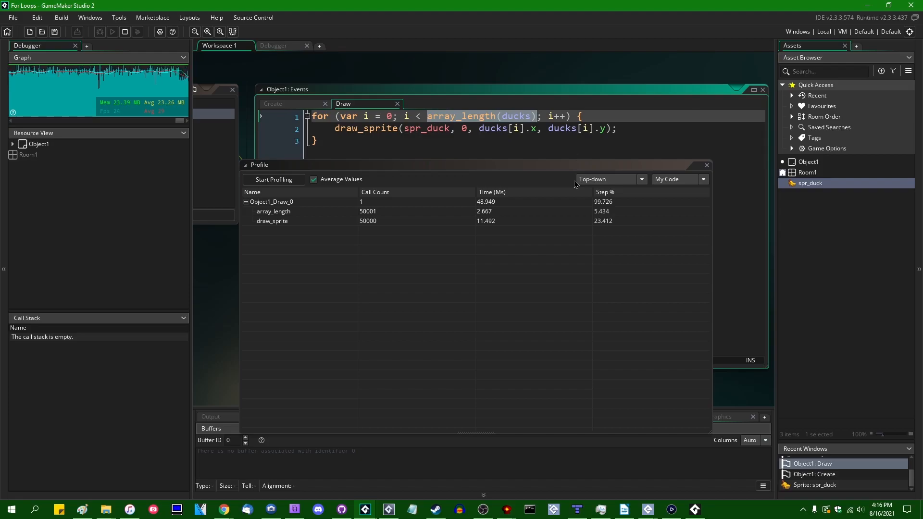
Cache array_length(ducks) in var n above the loop, use i < n as its limit, and debug-run
key(Delete)
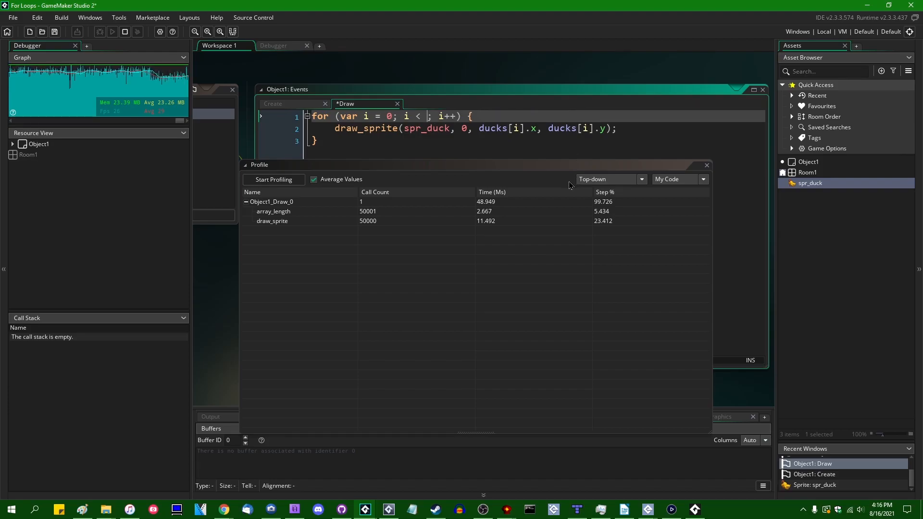
text(var n =)
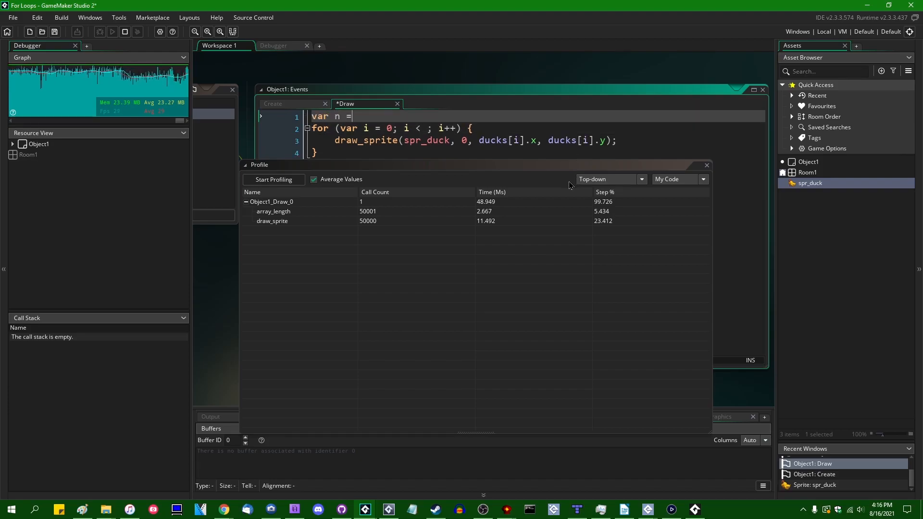
text(array_length(ducks);)
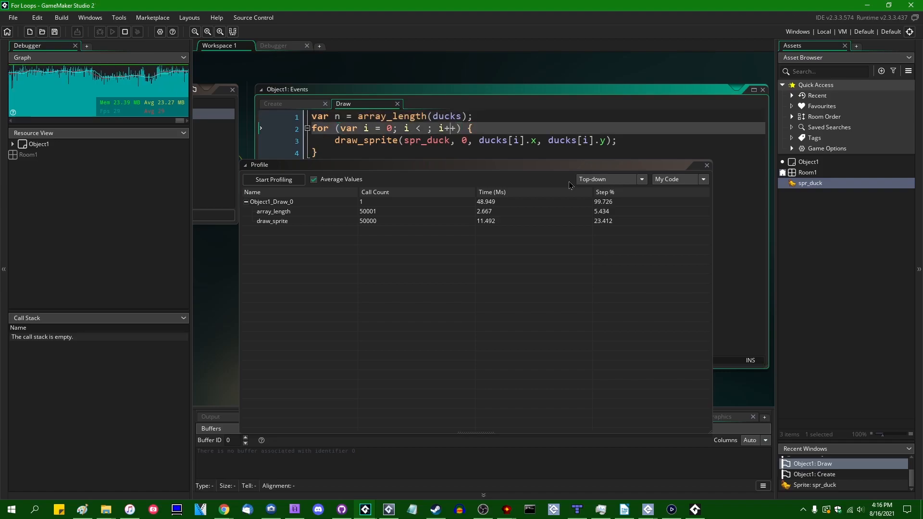
text(n)
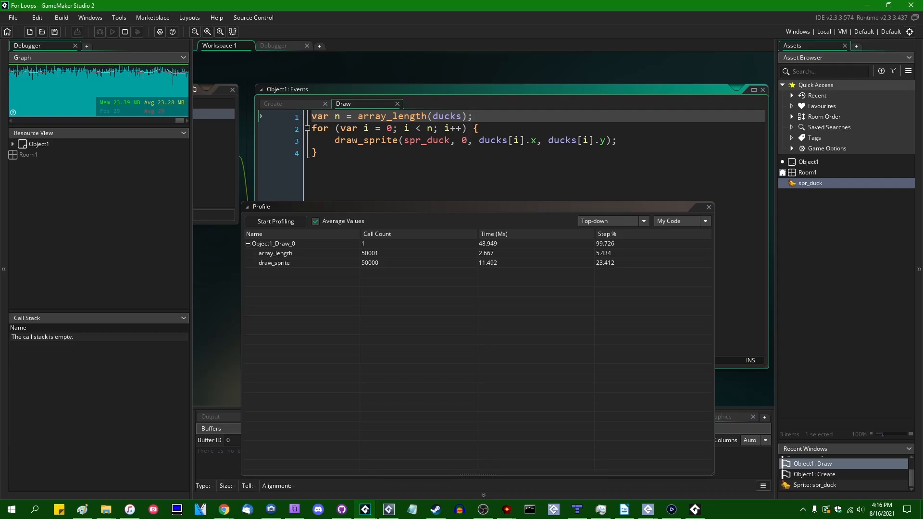
click(112, 31)
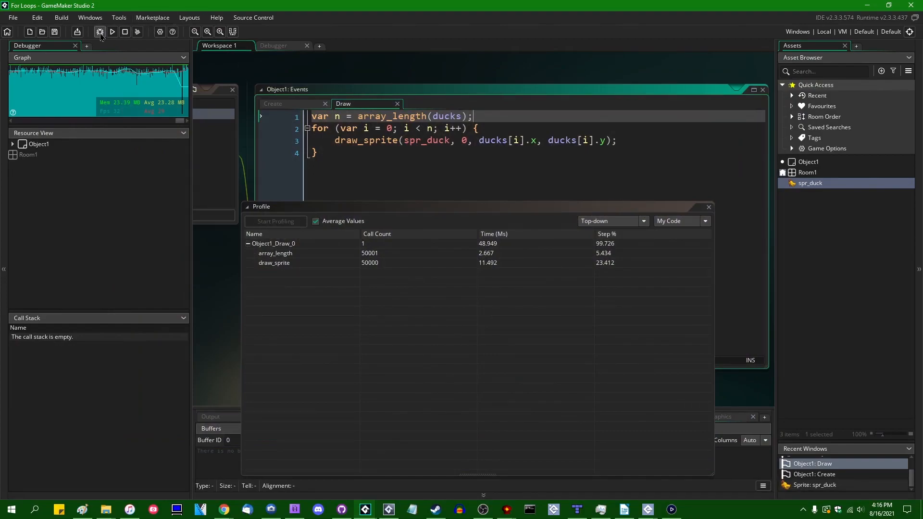
Re-profile the rerun game so array_length shows one call at 0 ms and Draw about 43 ms
click(99, 32)
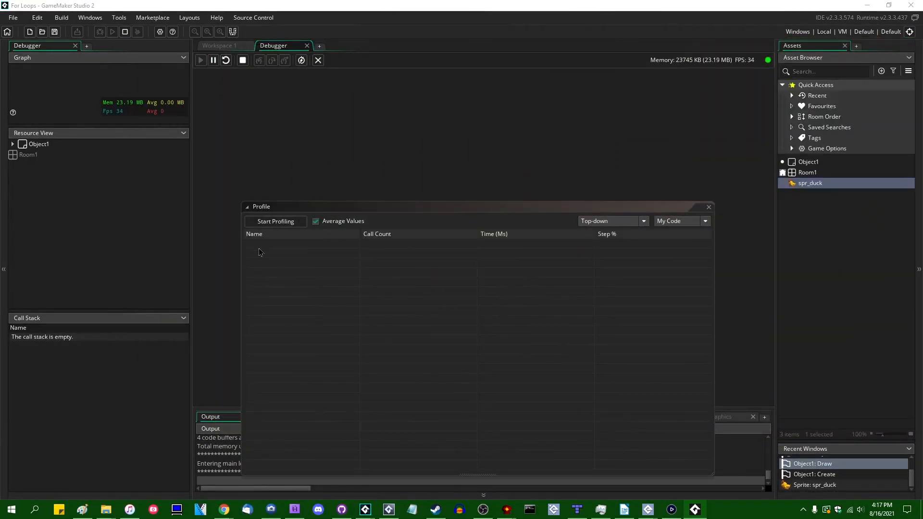
click(275, 221)
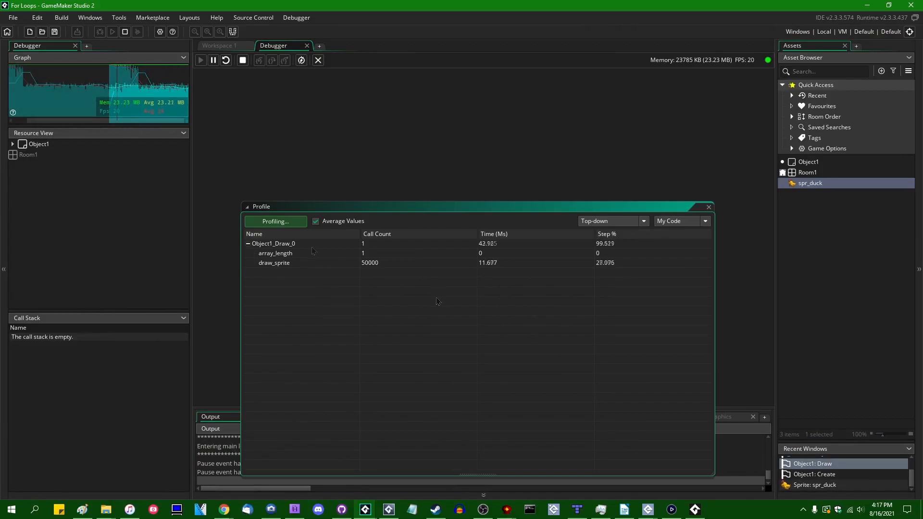
click(275, 222)
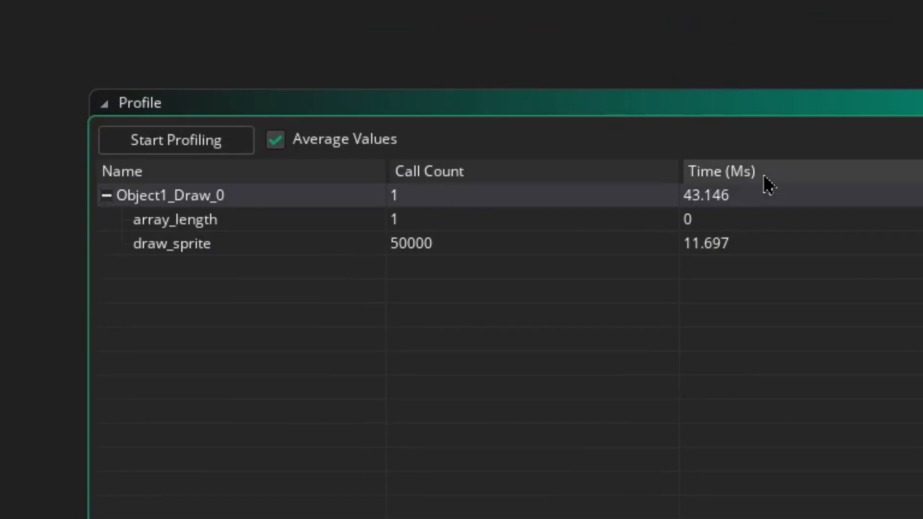
mouse_move(890, 169)
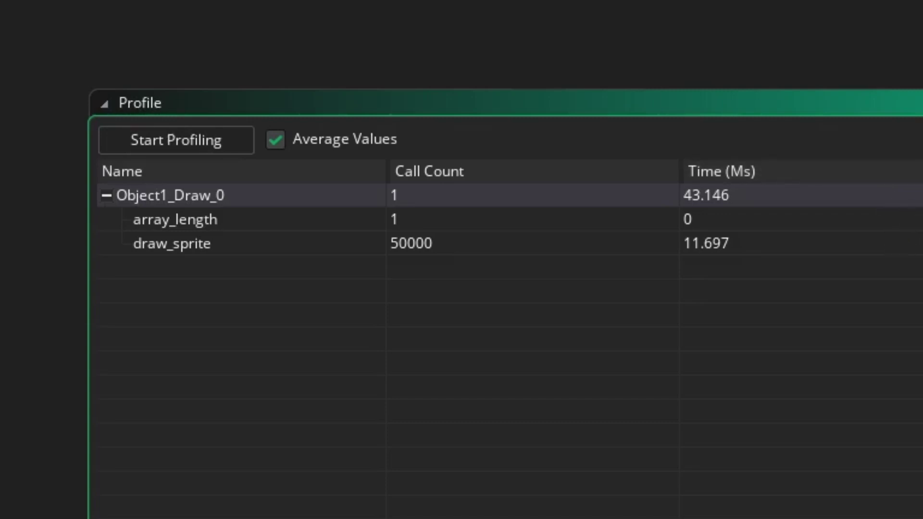
mouse_move(902, 227)
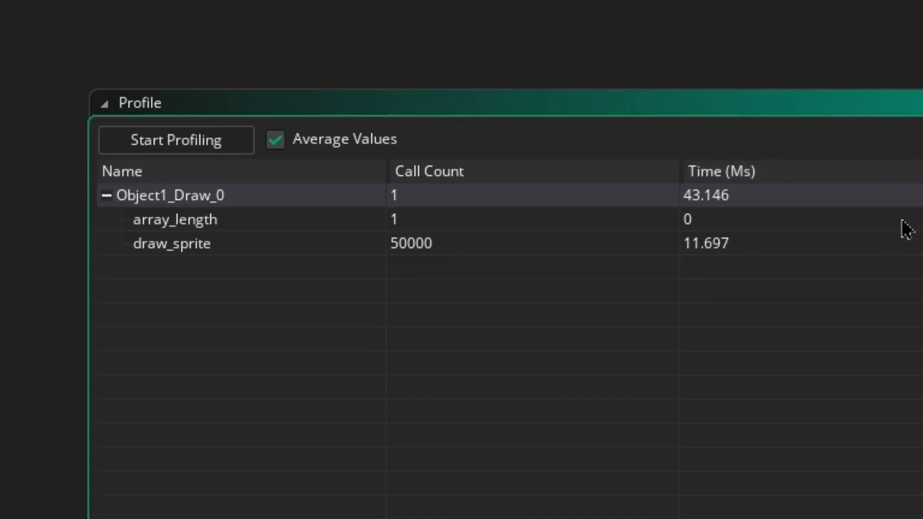
mouse_move(751, 236)
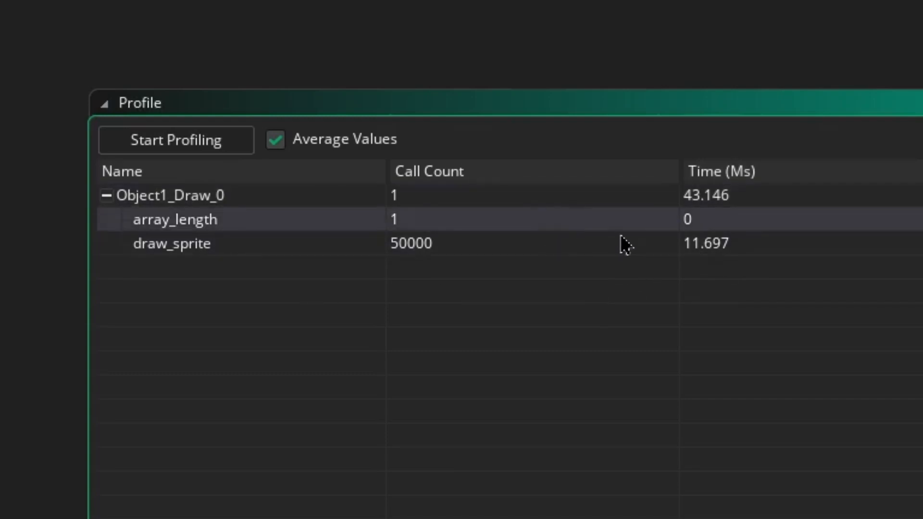
mouse_move(427, 270)
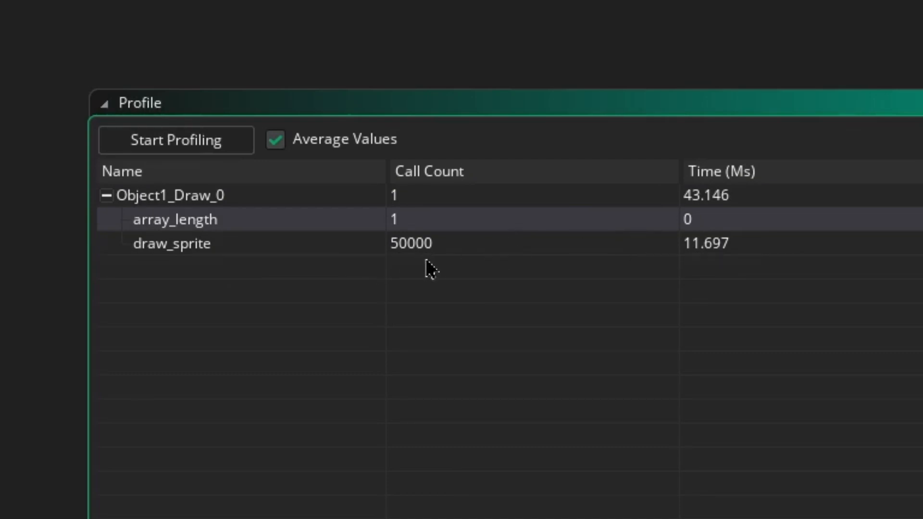
mouse_move(814, 230)
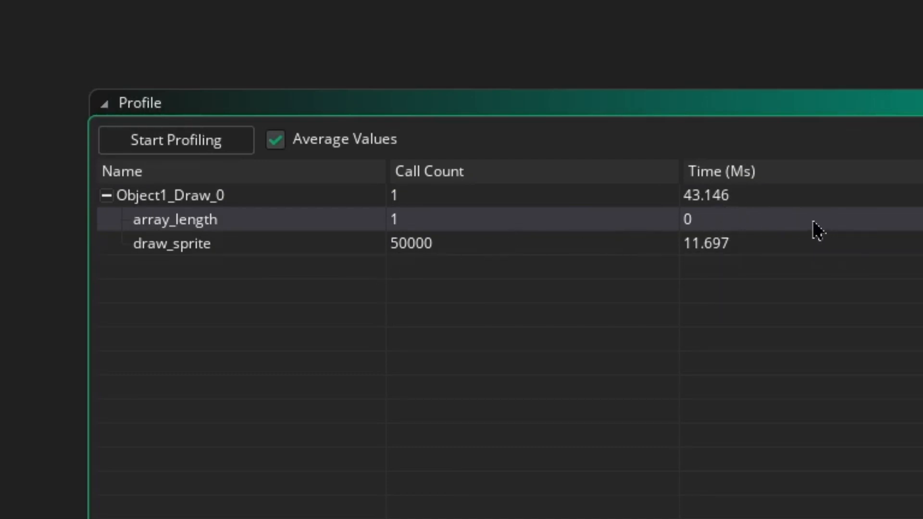
mouse_move(804, 232)
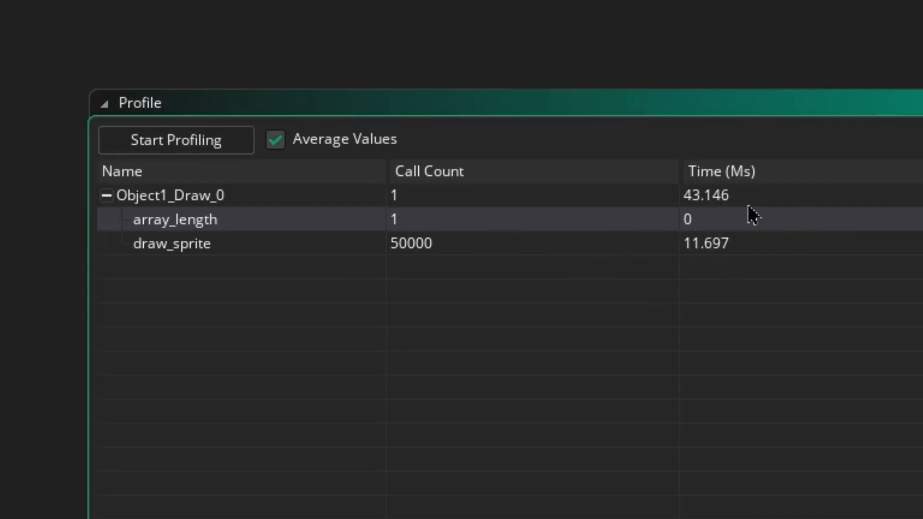
mouse_move(536, 231)
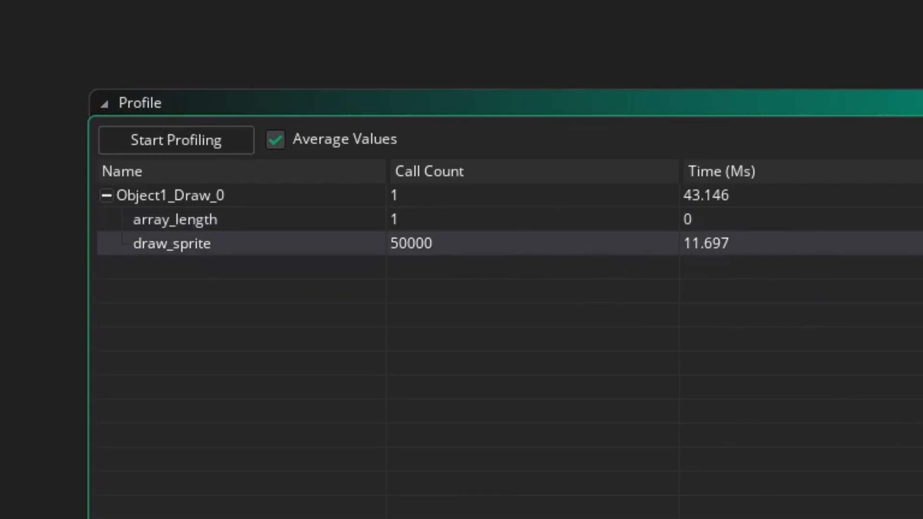
mouse_move(758, 375)
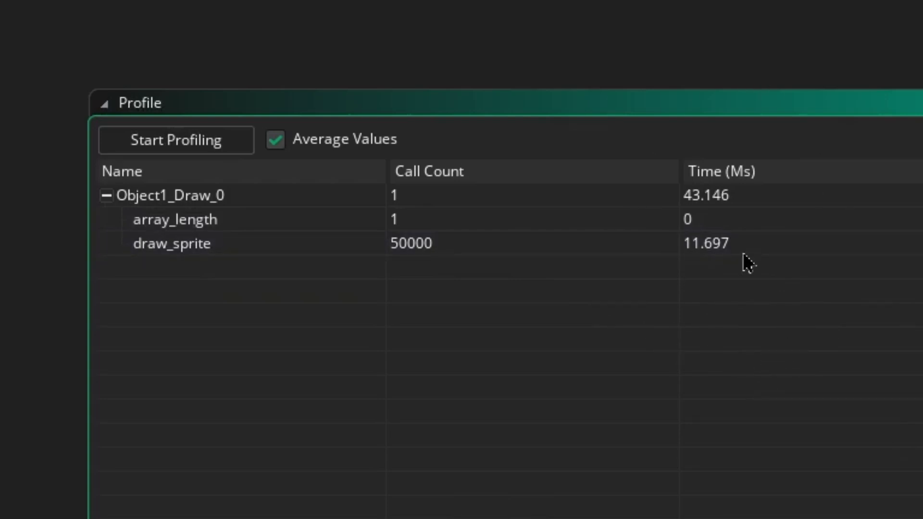
Point out draw_sprite still at 50,000 calls and about 11.7 ms, then bring the game forward
click(171, 243)
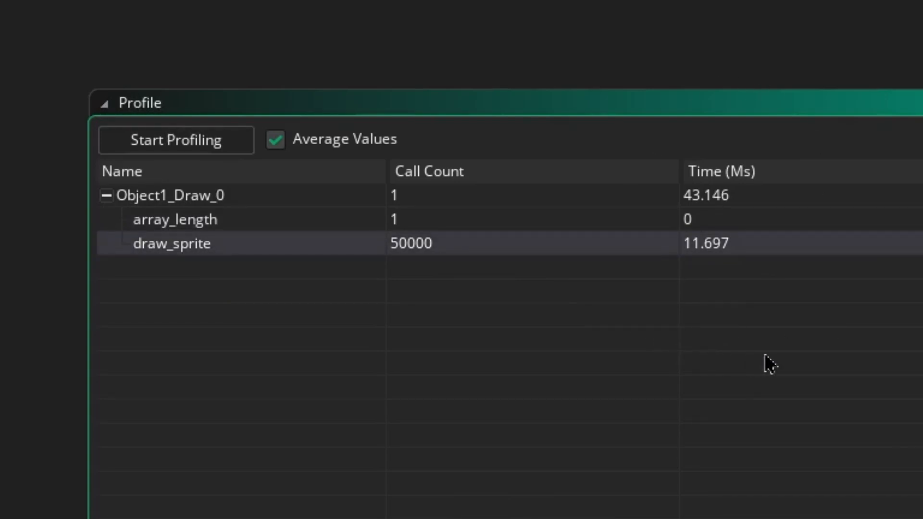
mouse_move(423, 138)
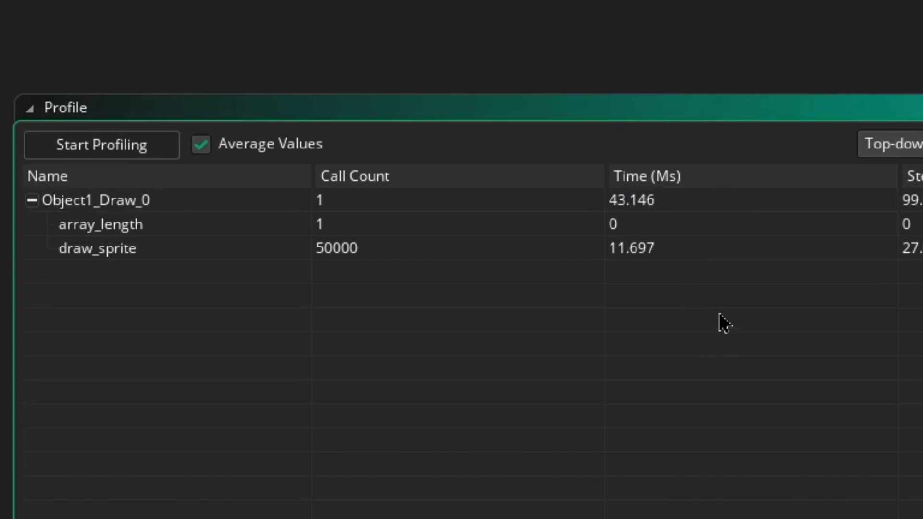
mouse_move(732, 360)
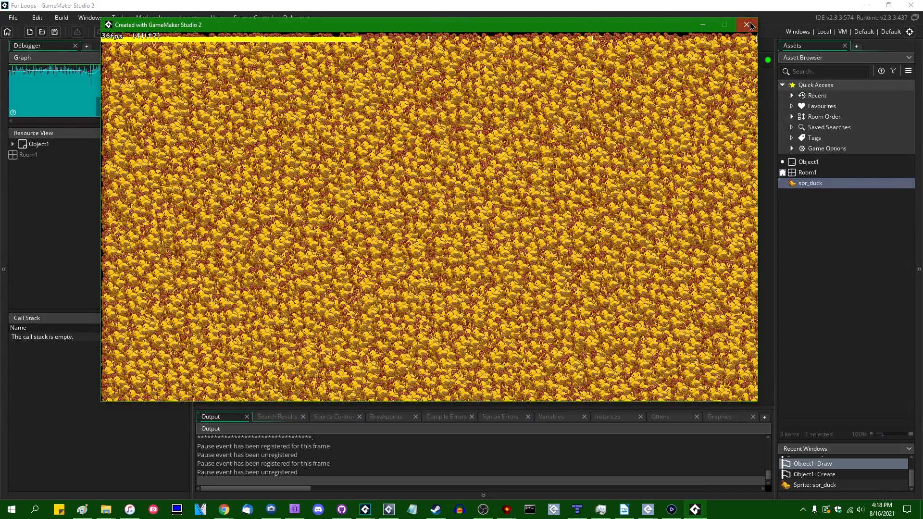
Close the running game and return to Workspace 1 with the Draw event code
click(747, 25)
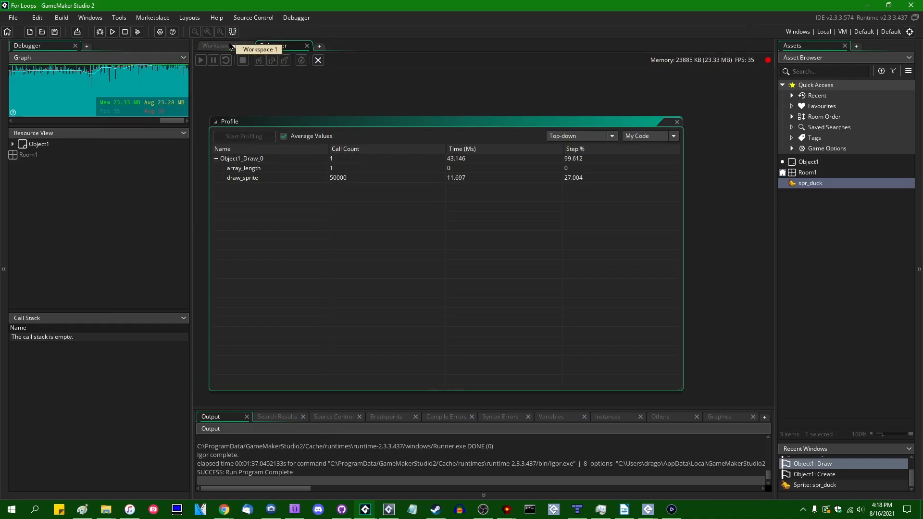
click(219, 45)
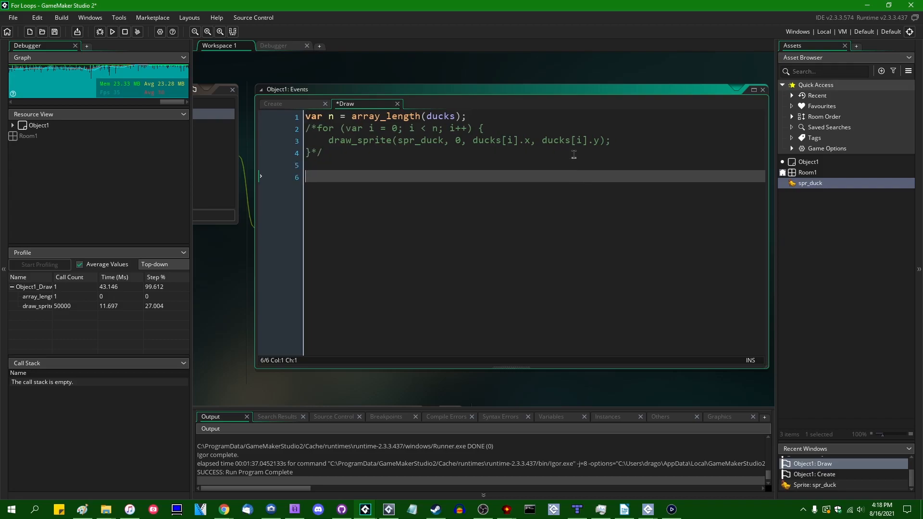
Add a repeat (array_length(ducks)) block drawing spr_duck per duck below the commented-out for loop and save
text(repeat *()
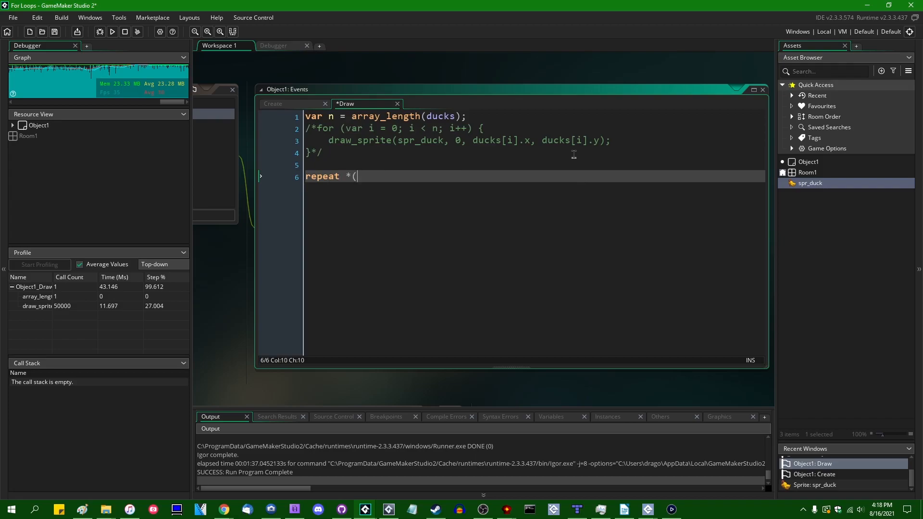
text(array_)
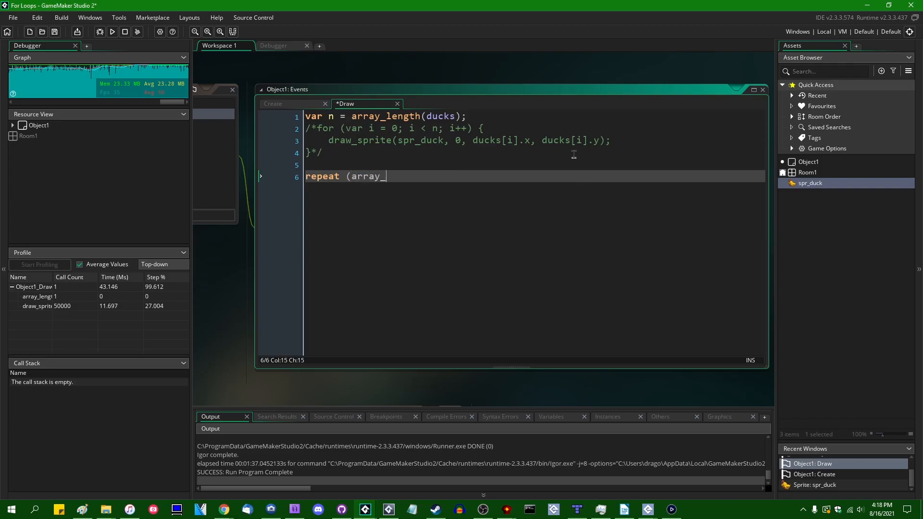
text(length(ducks)) {)
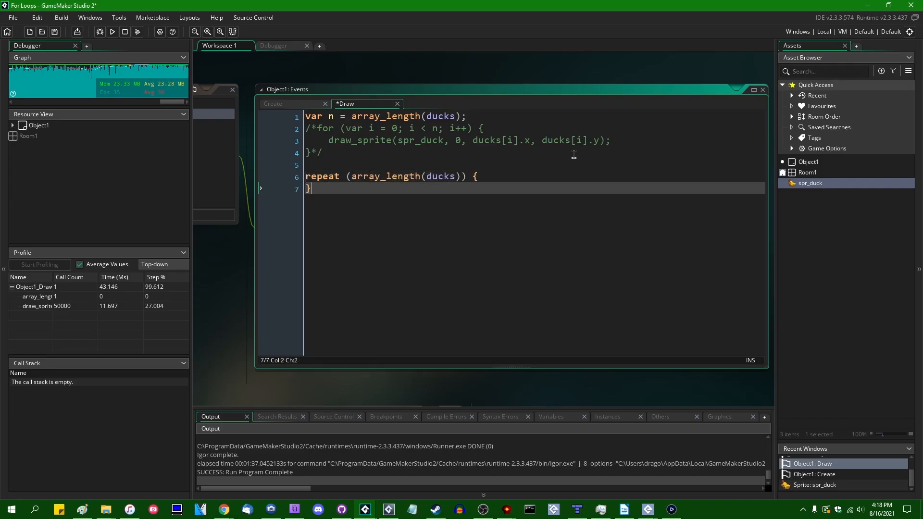
key(Ctrl+s)
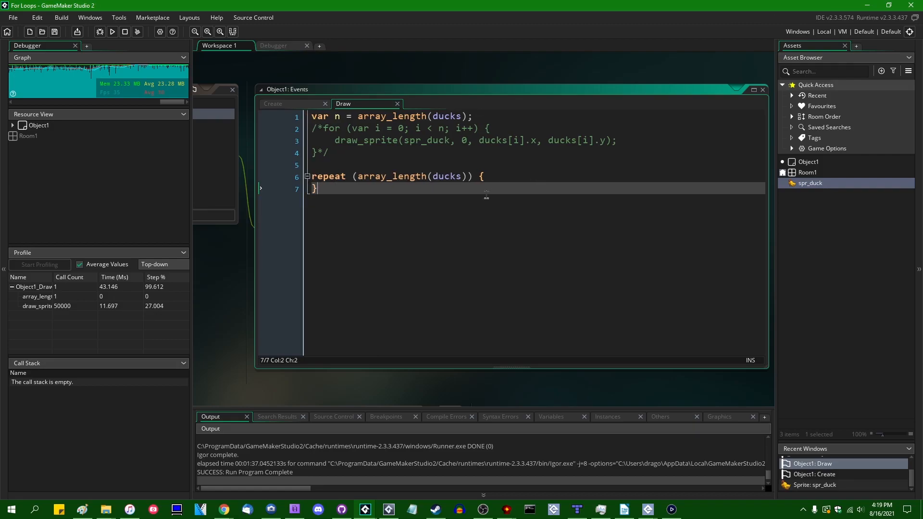
key(Enter)
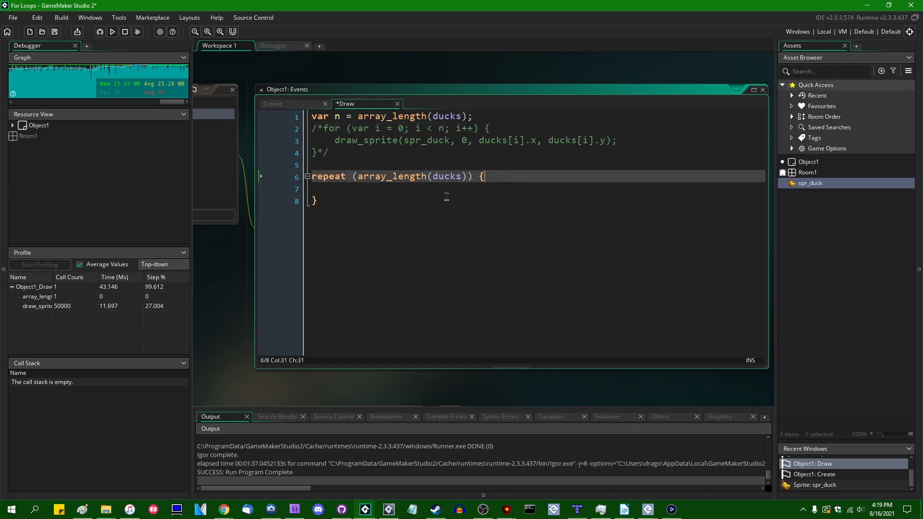
click(315, 201)
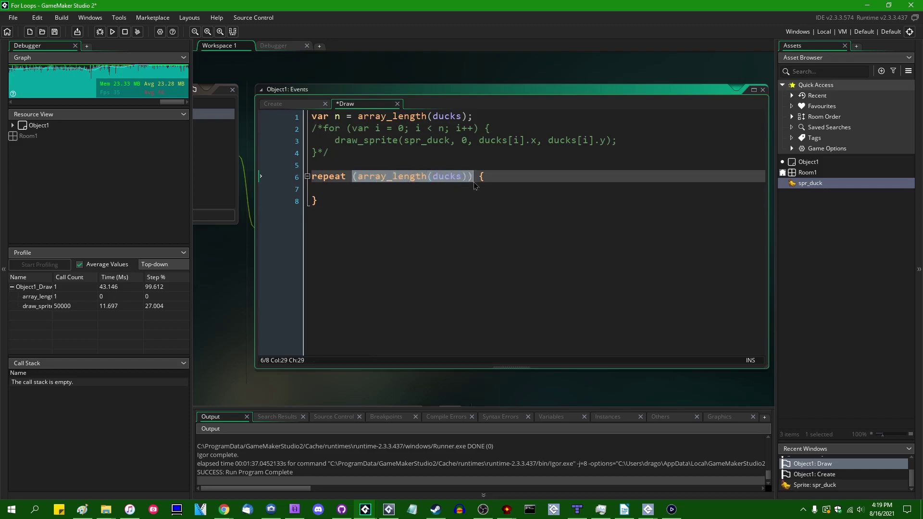
mouse_move(469, 216)
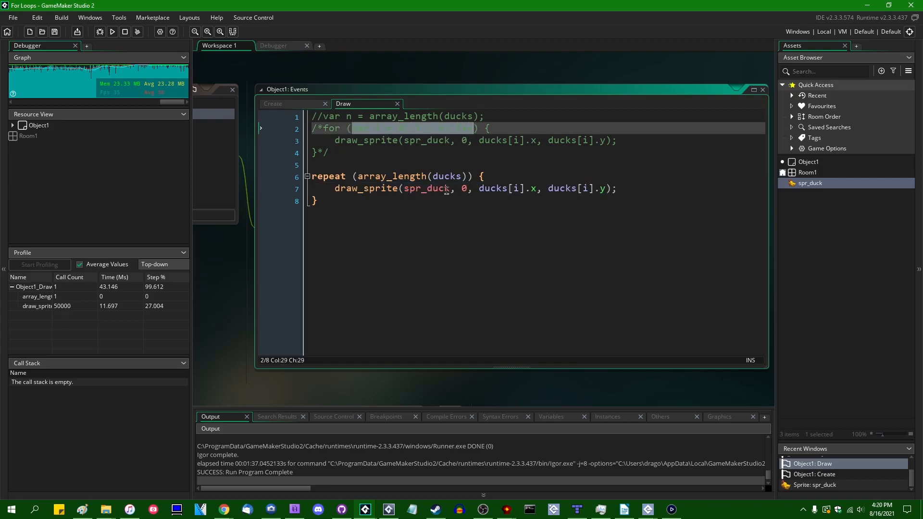
mouse_move(469, 188)
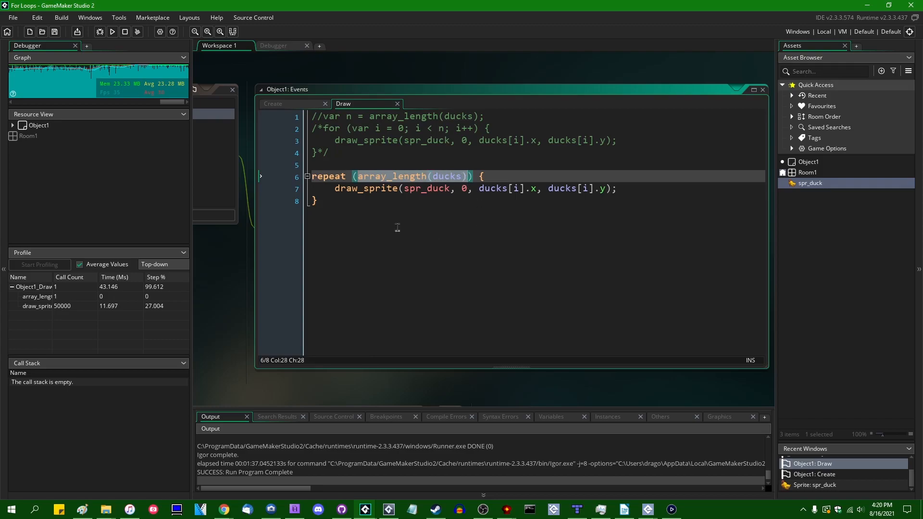
mouse_move(664, 292)
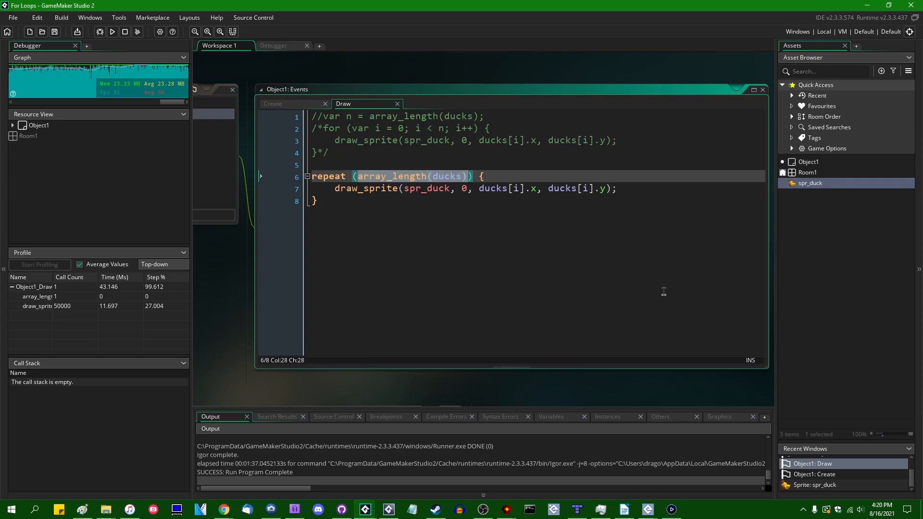
mouse_move(360, 181)
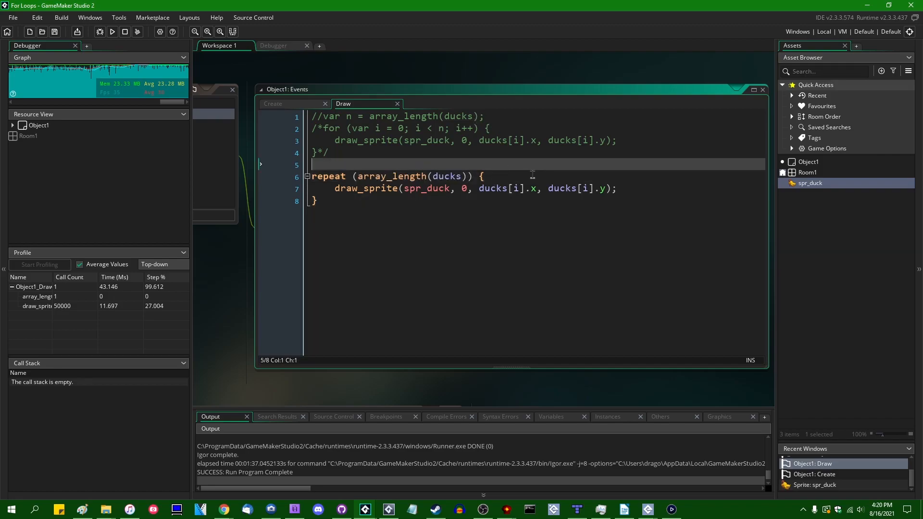
click(519, 189)
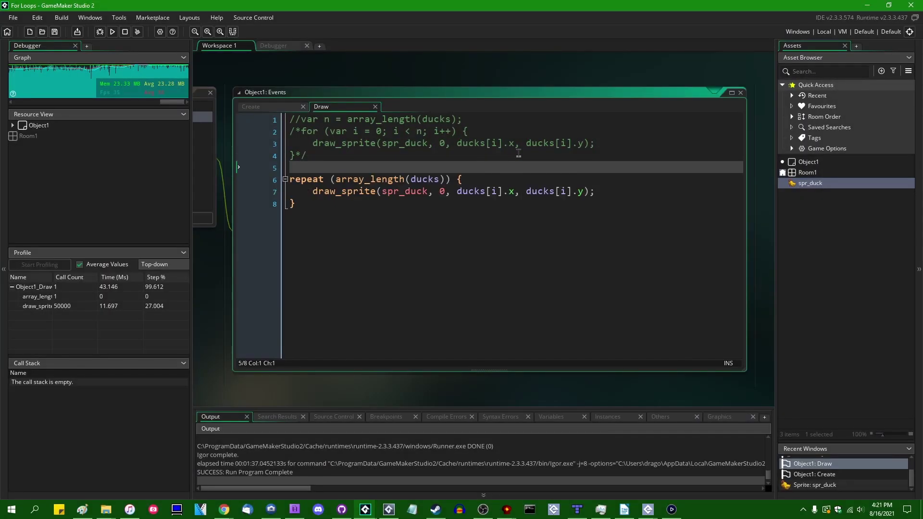
Declare var i = 0 above the repeat loop, increment i++ inside it, and start a debug run
text(var i = 0;)
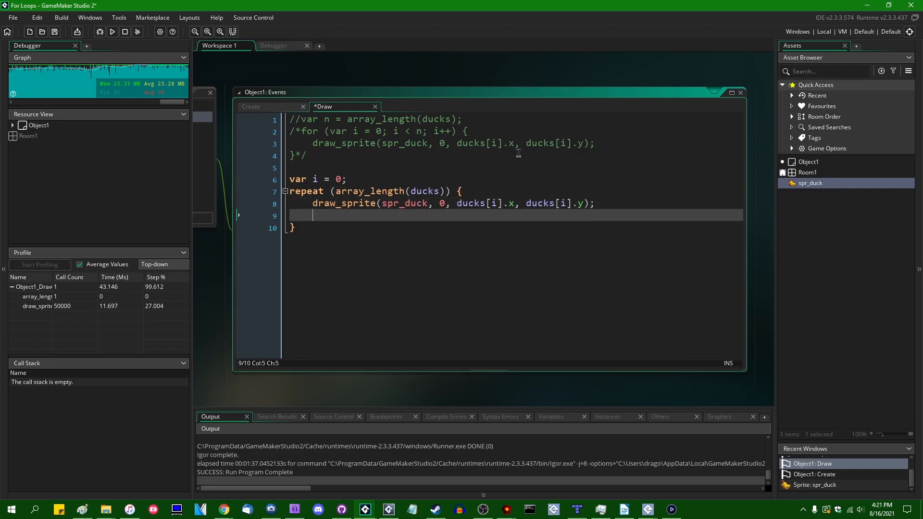
double_click(439, 130)
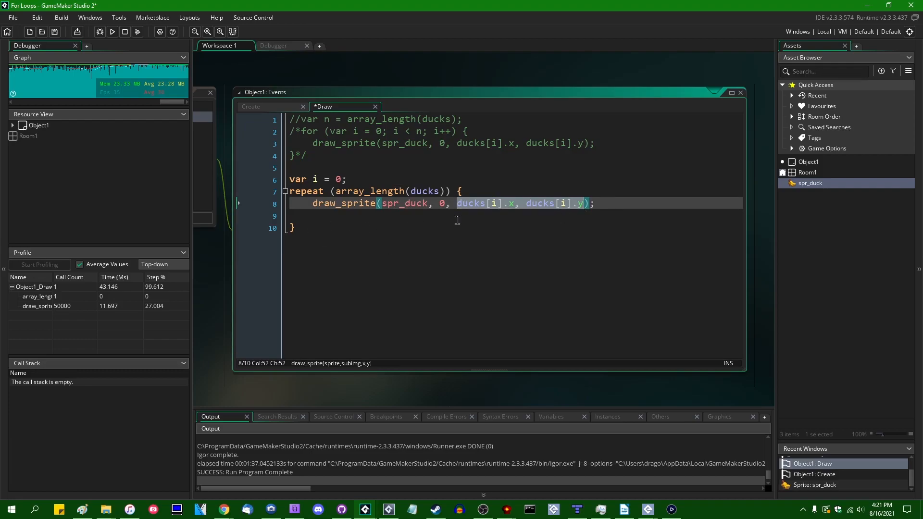
text(i++)
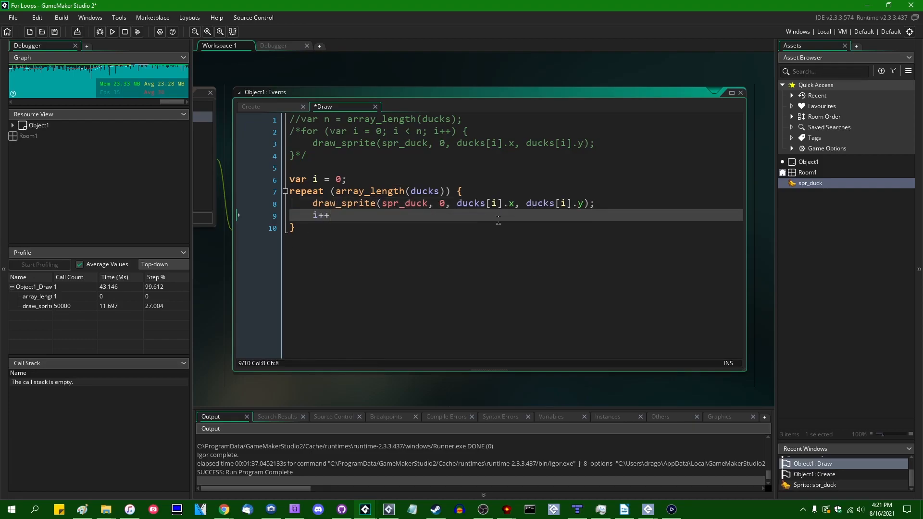
text(;)
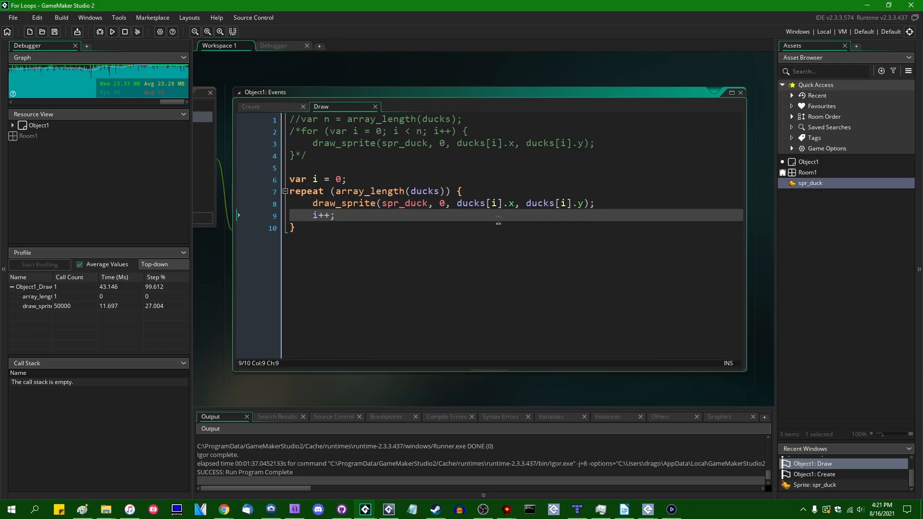
click(111, 31)
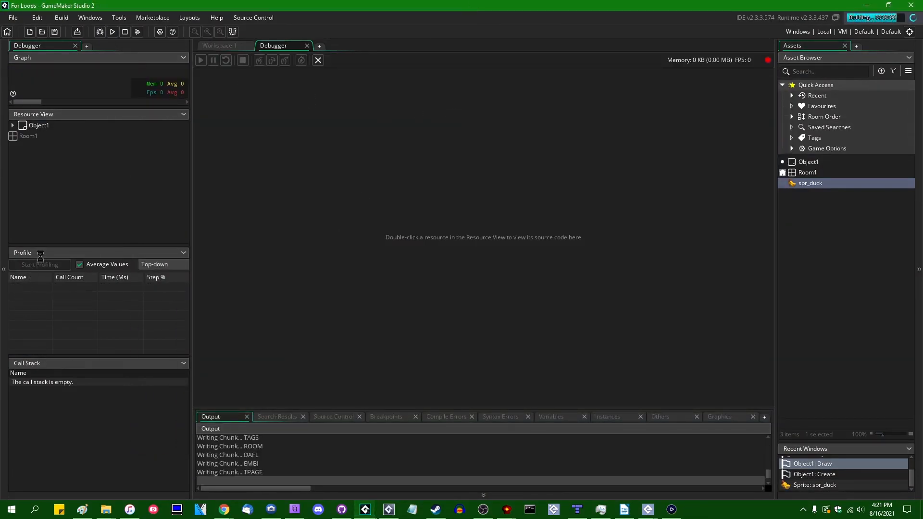
Profile the running repeat-loop game, read the ~41 ms Draw result, then stop the game
click(112, 31)
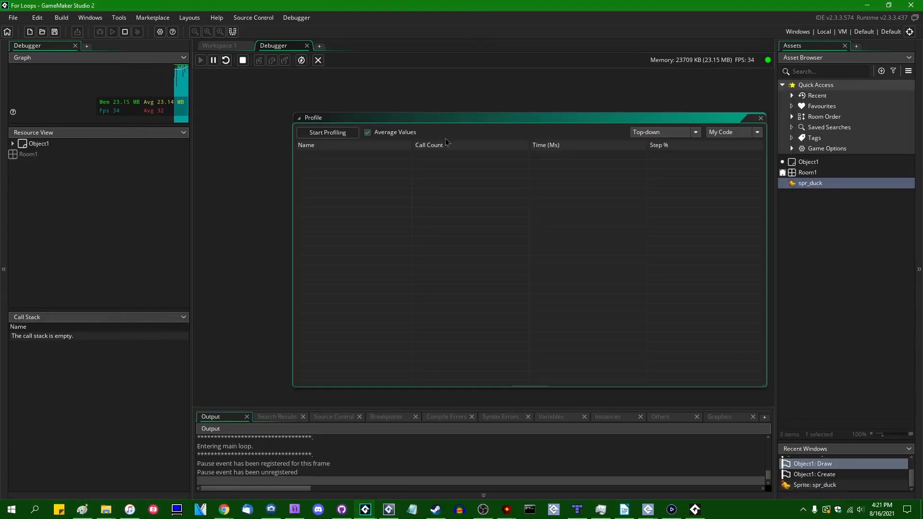
click(326, 132)
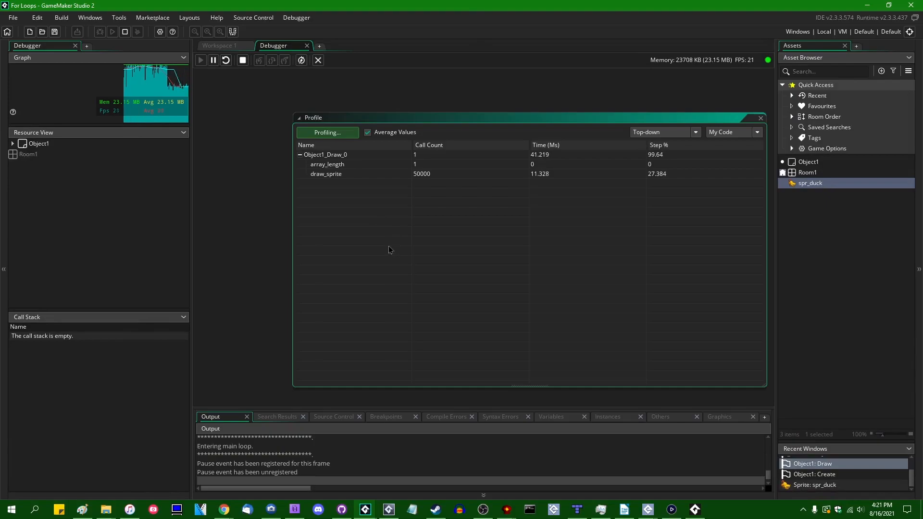
click(326, 131)
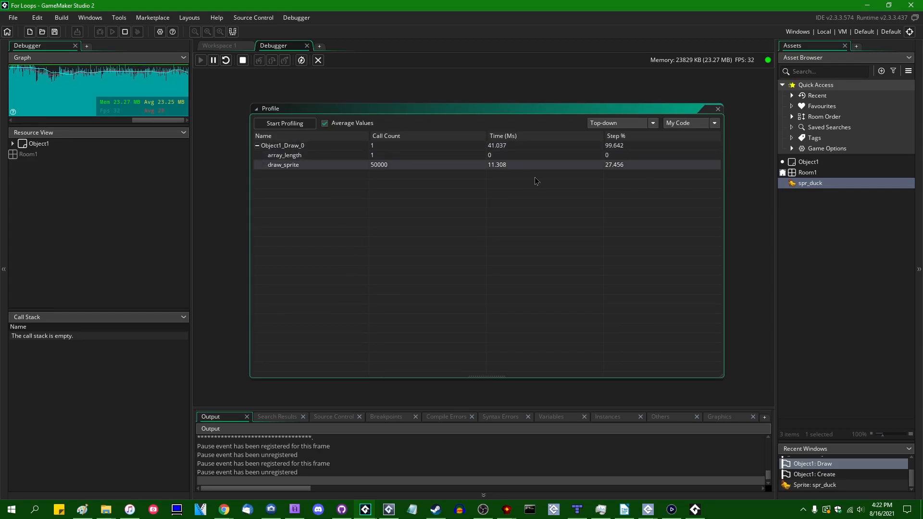
mouse_move(539, 198)
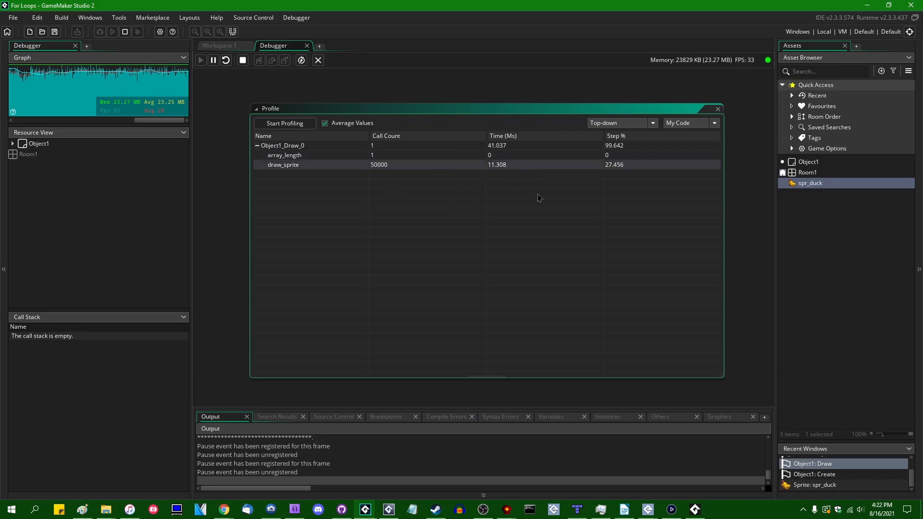
mouse_move(504, 196)
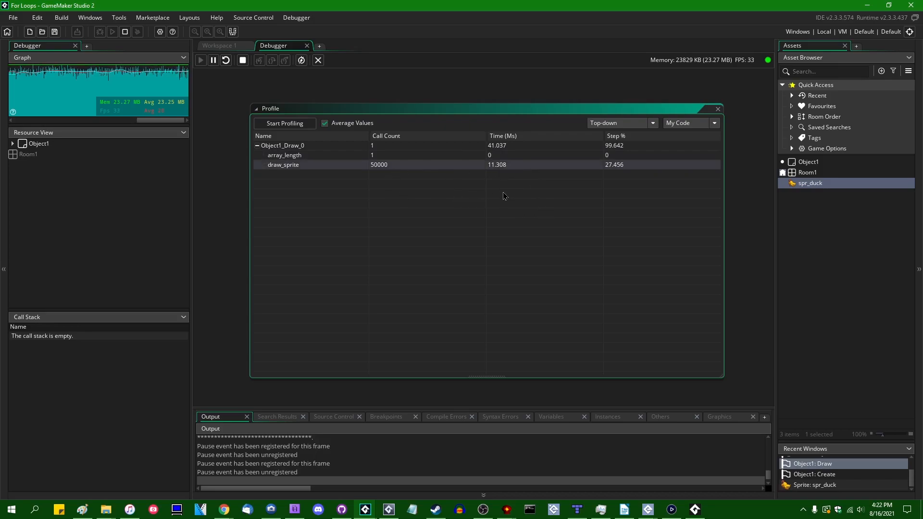
mouse_move(513, 177)
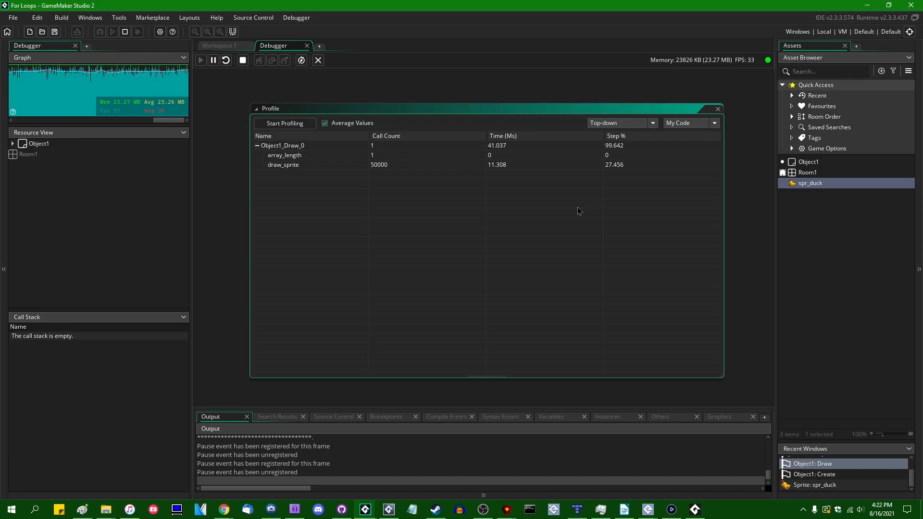
mouse_move(545, 239)
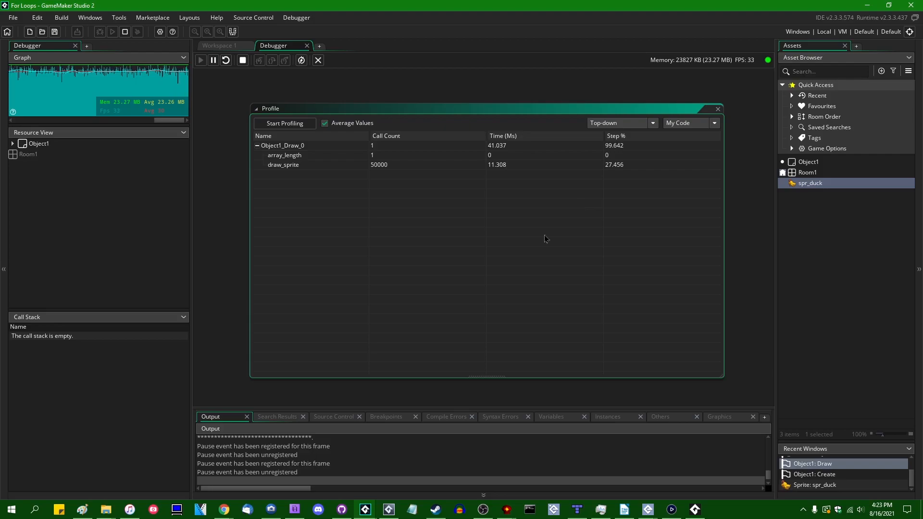
click(220, 45)
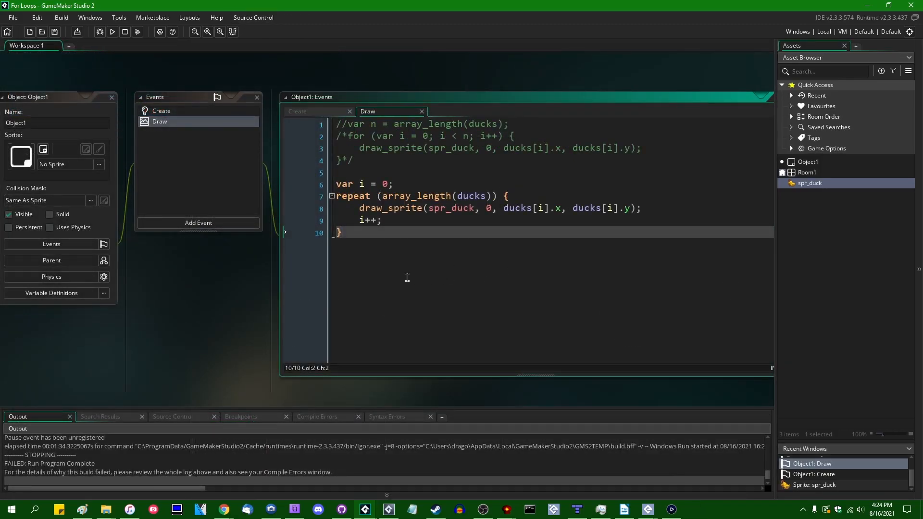
mouse_move(401, 275)
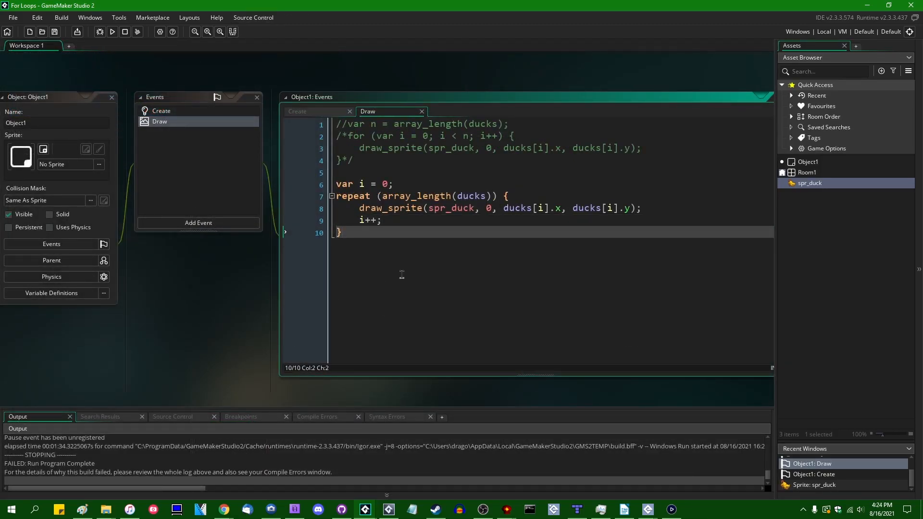
mouse_move(400, 288)
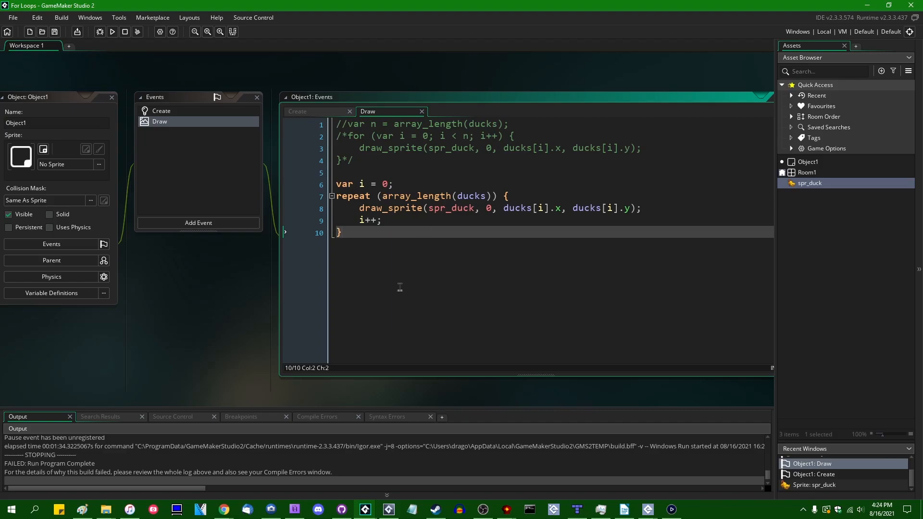
mouse_move(456, 262)
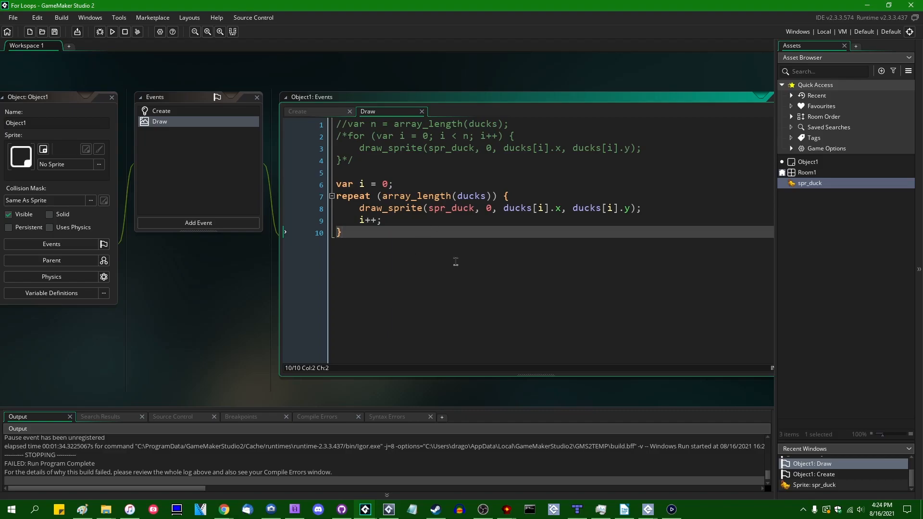
mouse_move(448, 273)
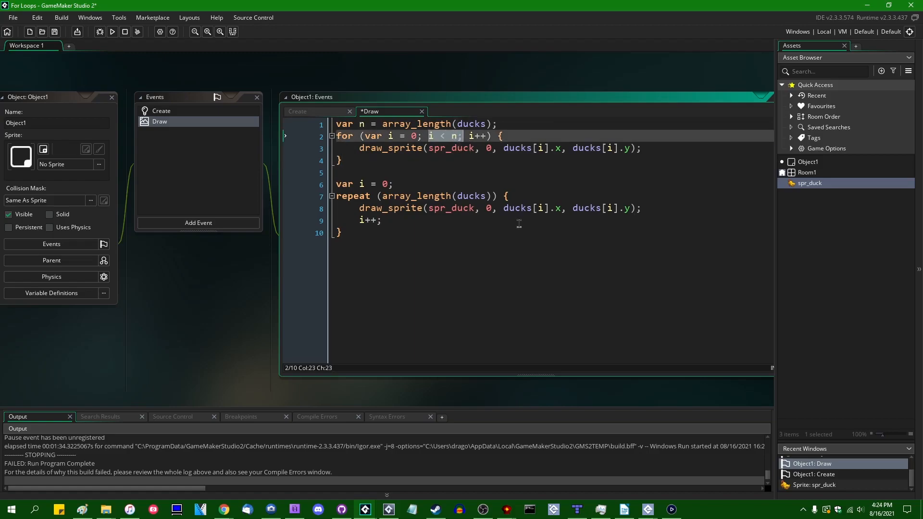
mouse_move(431, 141)
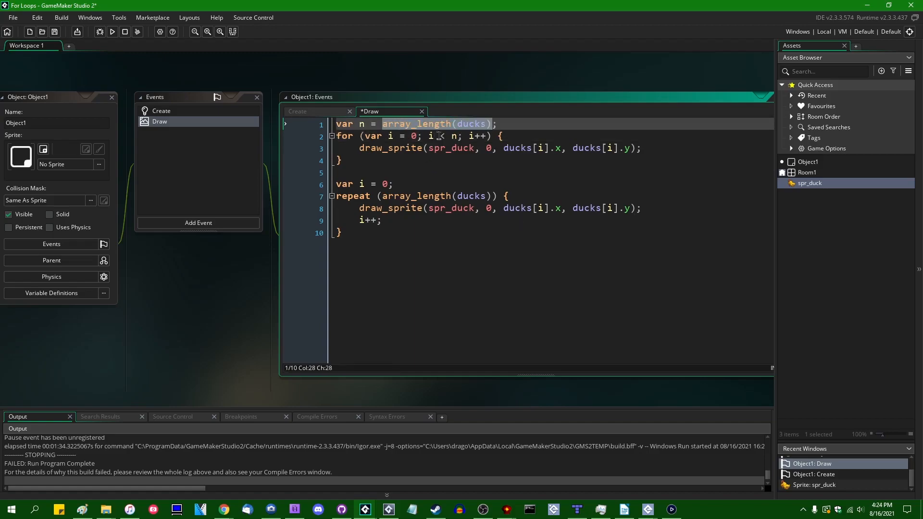
mouse_move(420, 137)
text(, n = array_length(ducks))
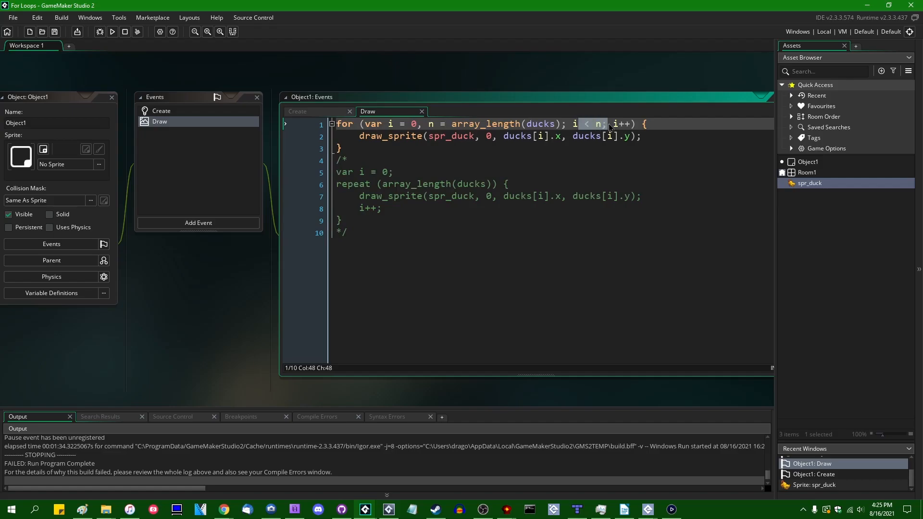
Run the game with the restored for loop, then close the game window
click(112, 31)
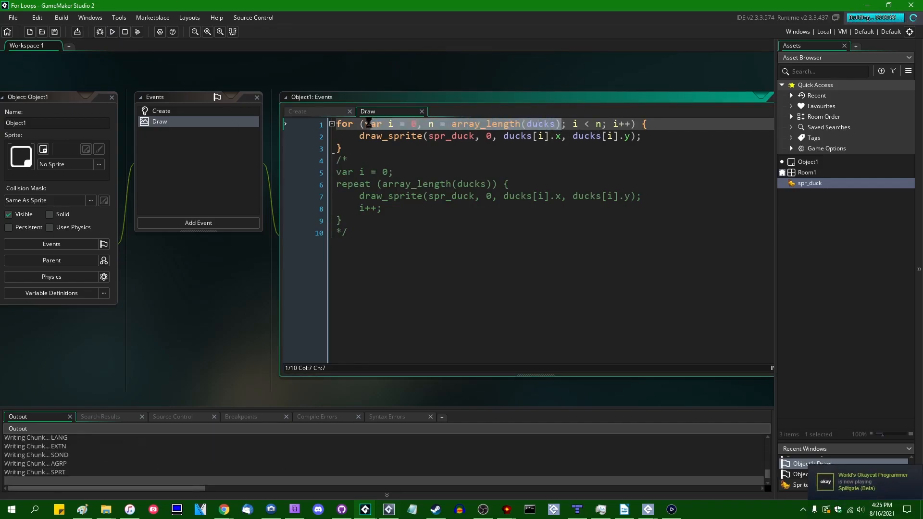
click(111, 31)
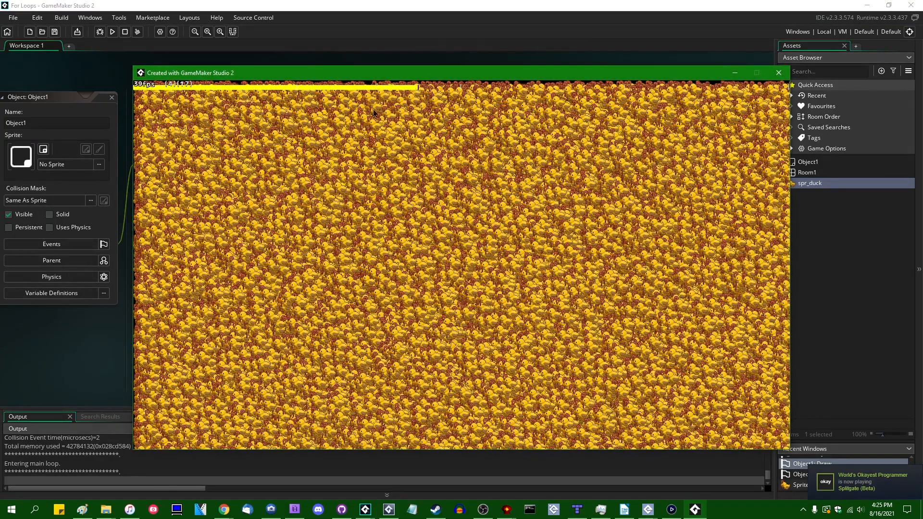
mouse_move(779, 73)
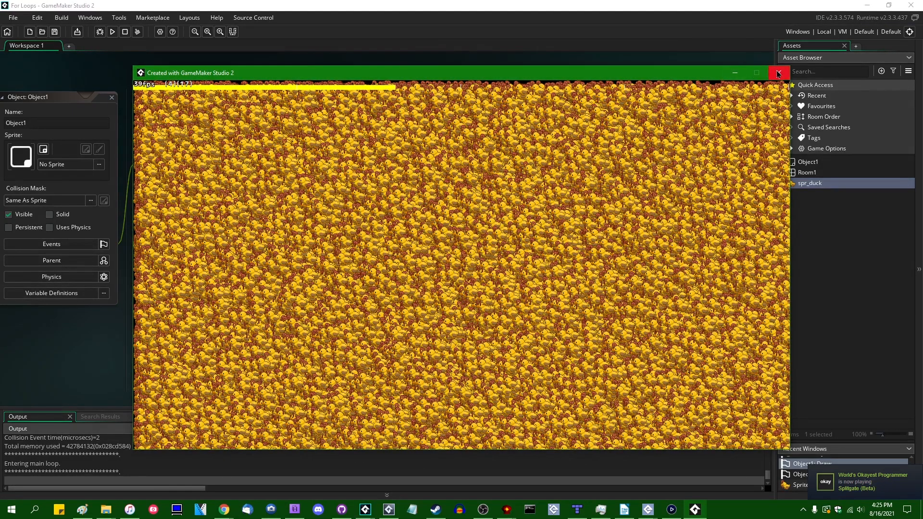
click(779, 73)
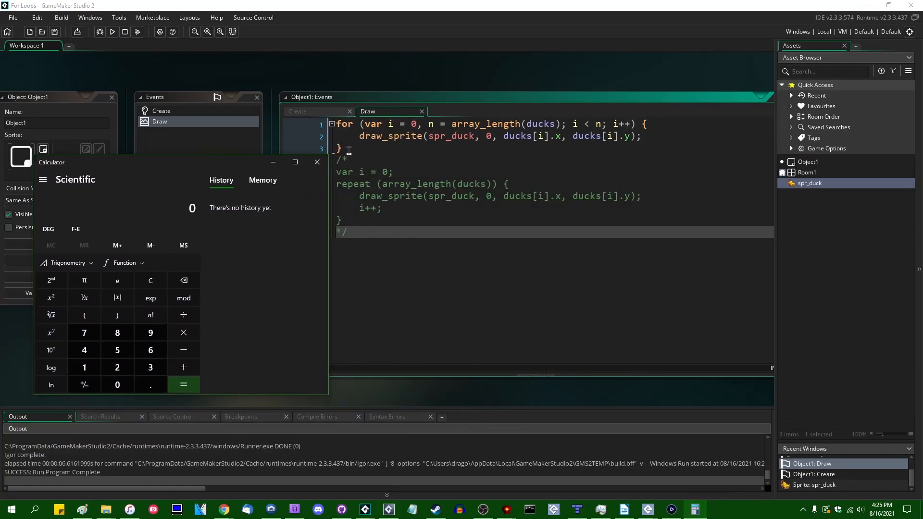
Bring up the Calculator and nudge its window up and to the left
click(317, 162)
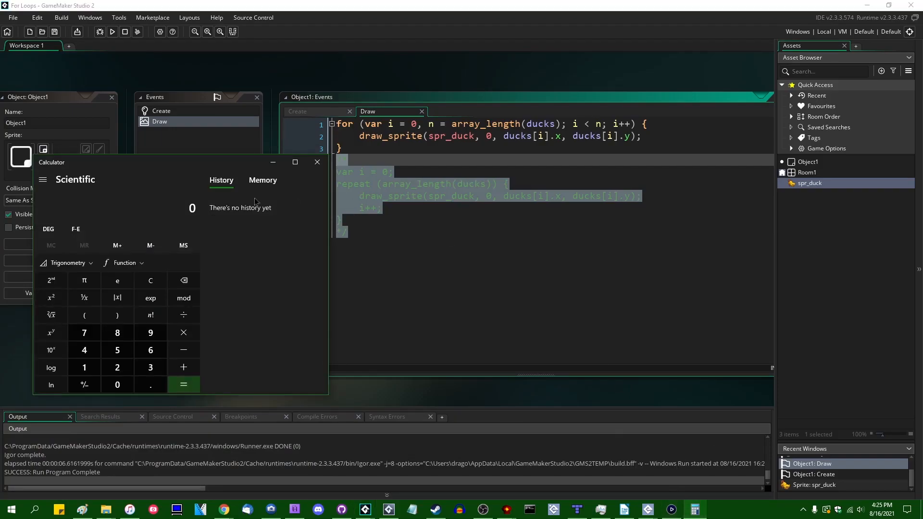
drag(51, 161, 298, 158)
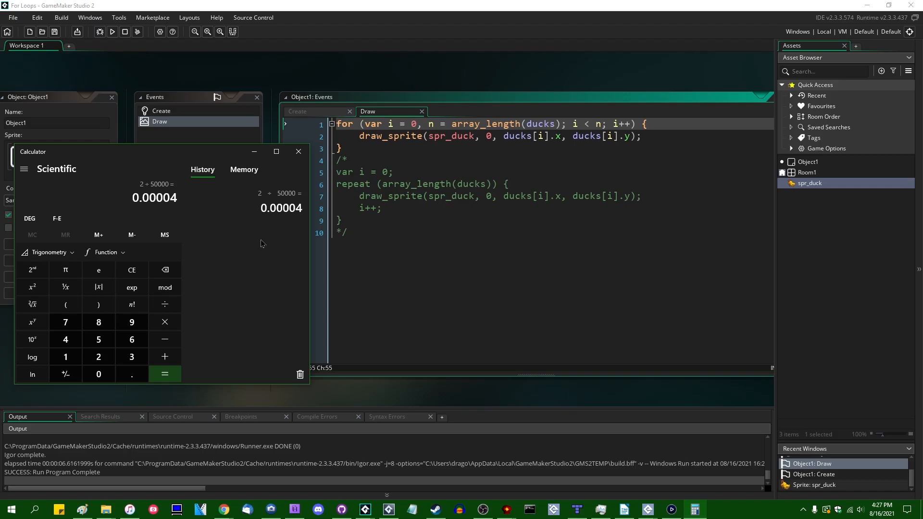
mouse_move(258, 246)
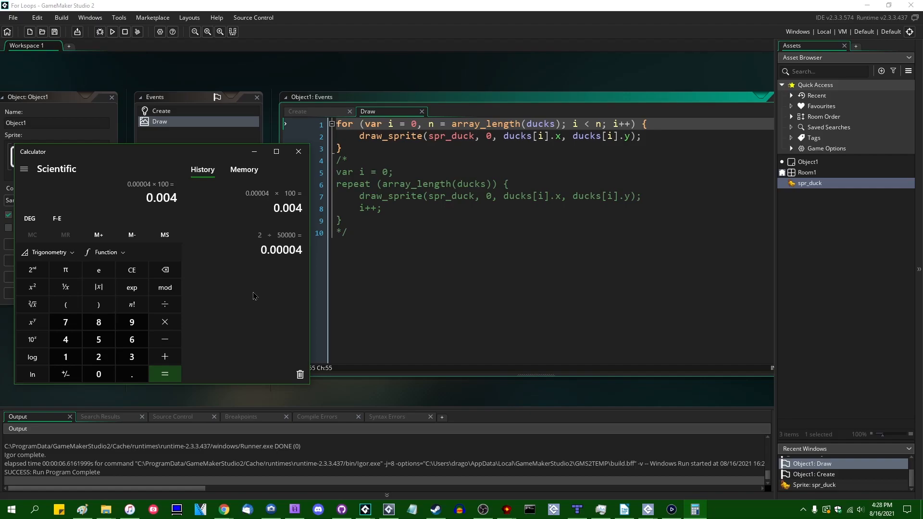
mouse_move(249, 315)
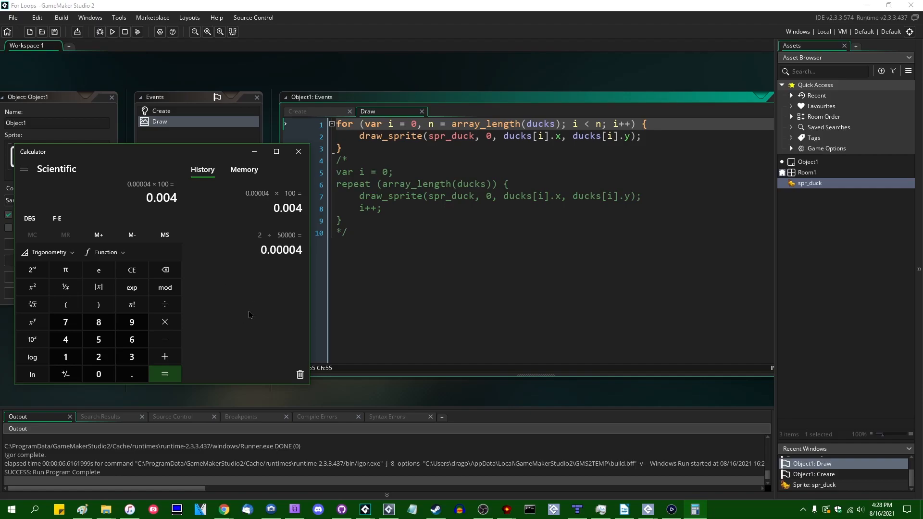
mouse_move(246, 311)
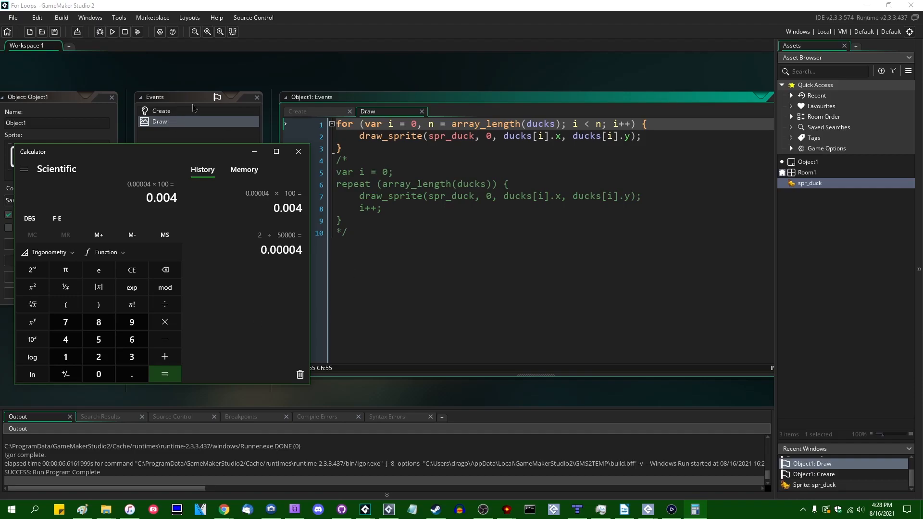
Close the calculator and return to Object1's Draw event code
click(298, 152)
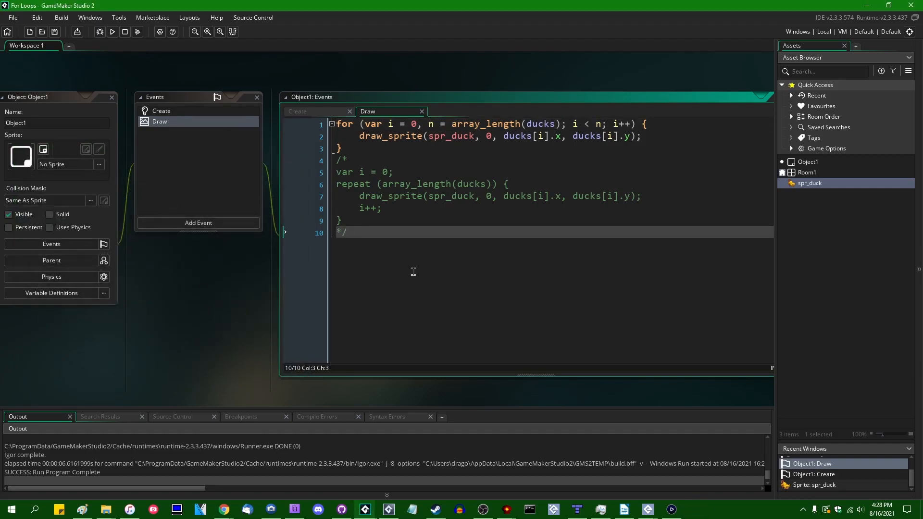
click(298, 111)
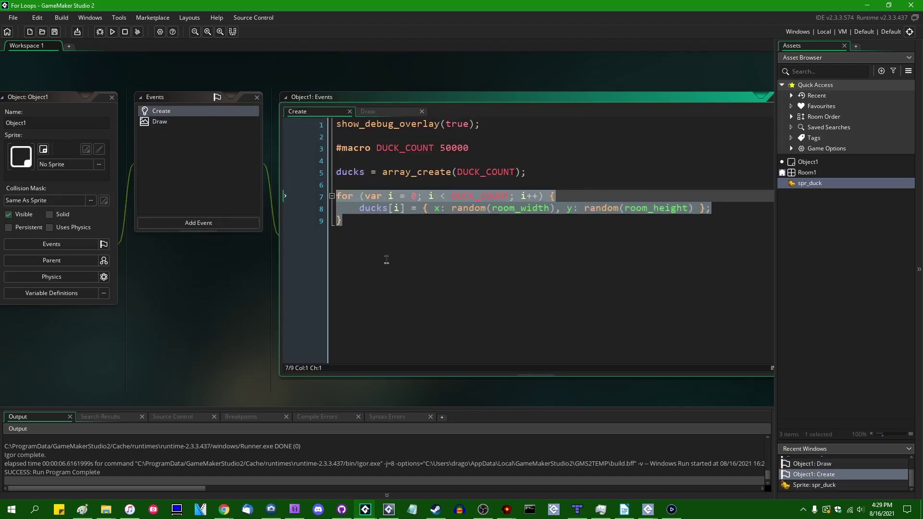
click(367, 112)
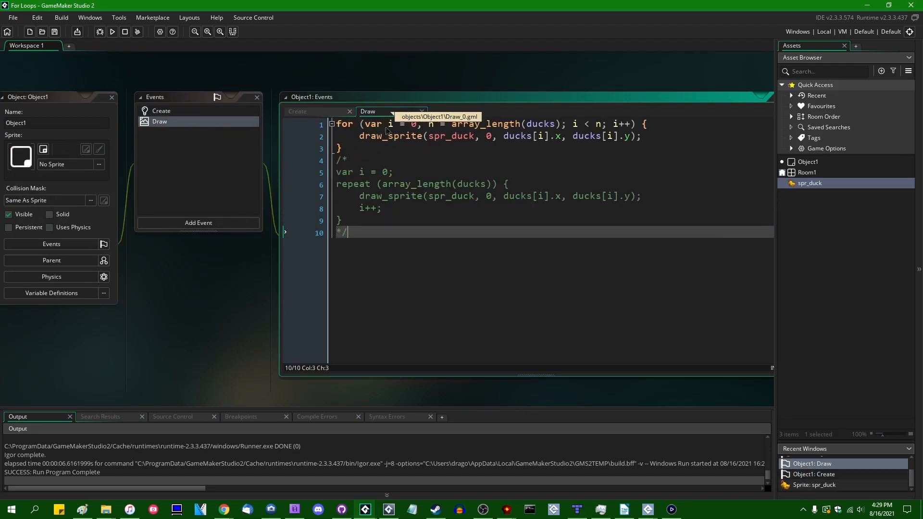
mouse_move(408, 245)
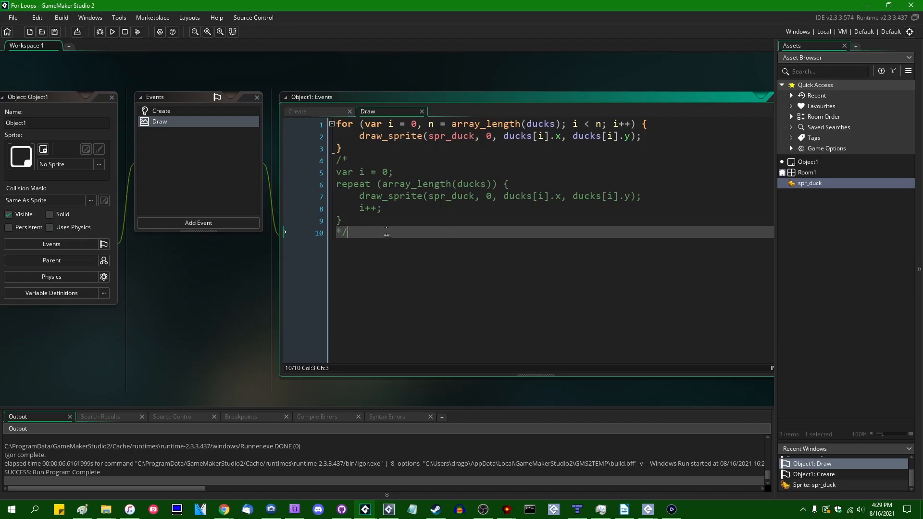
mouse_move(423, 273)
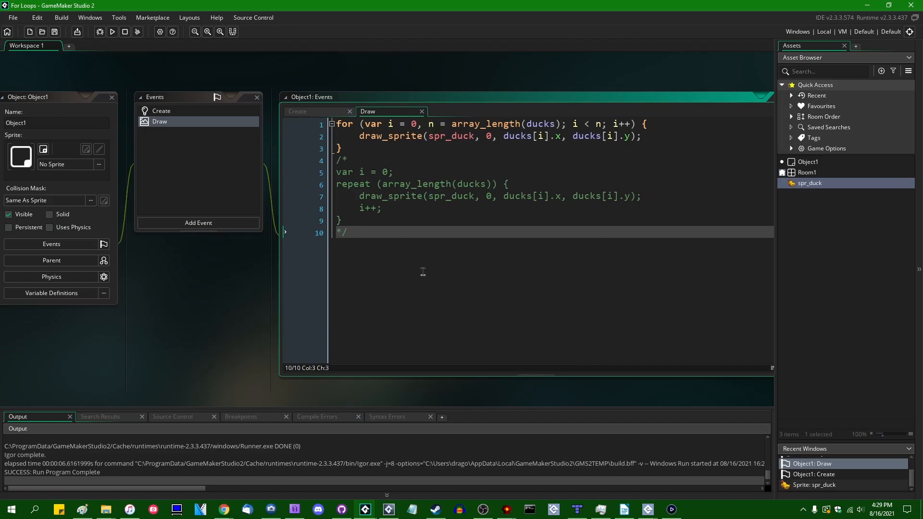
mouse_move(407, 242)
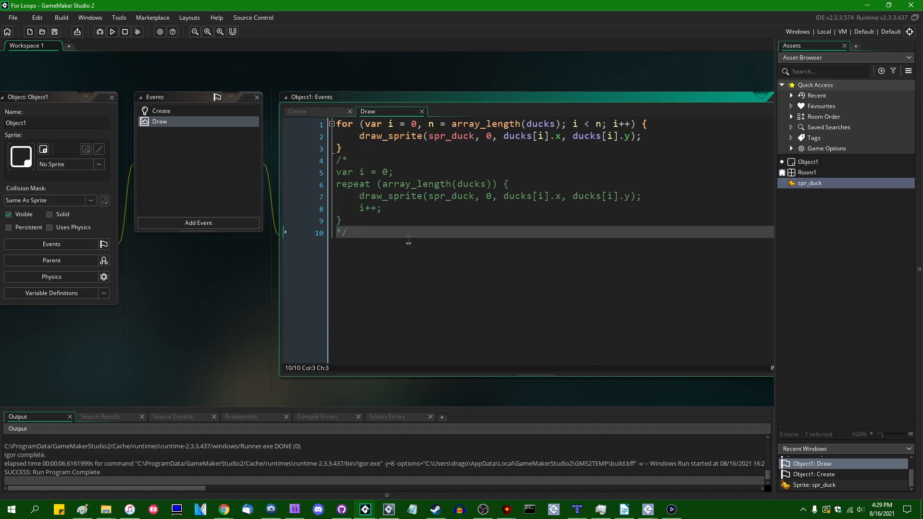
mouse_move(408, 236)
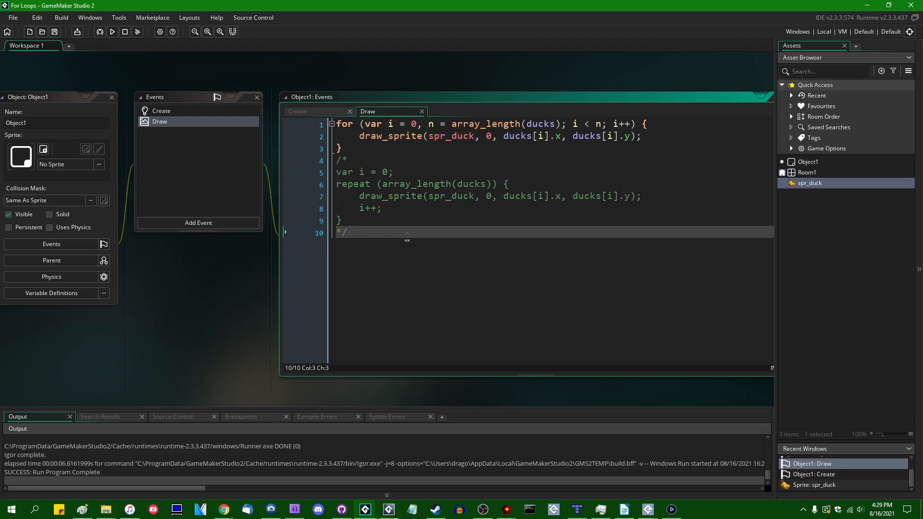
mouse_move(399, 250)
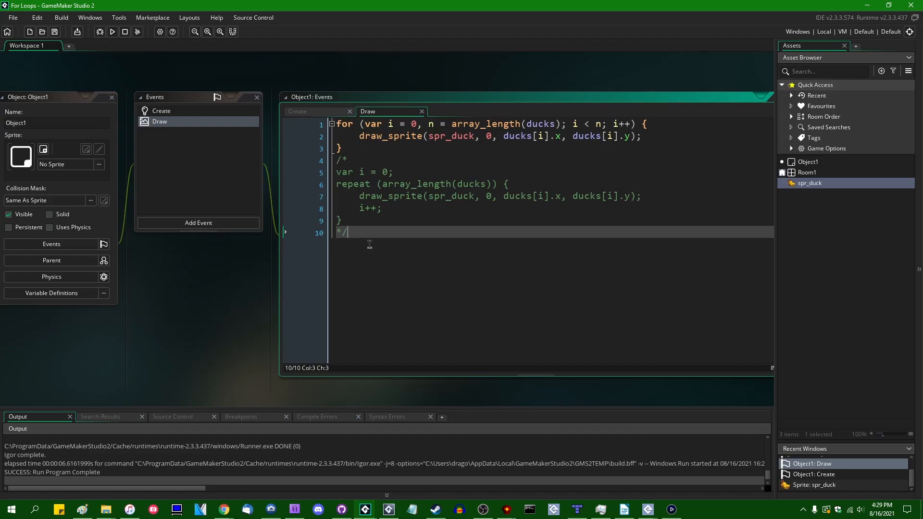
mouse_move(378, 242)
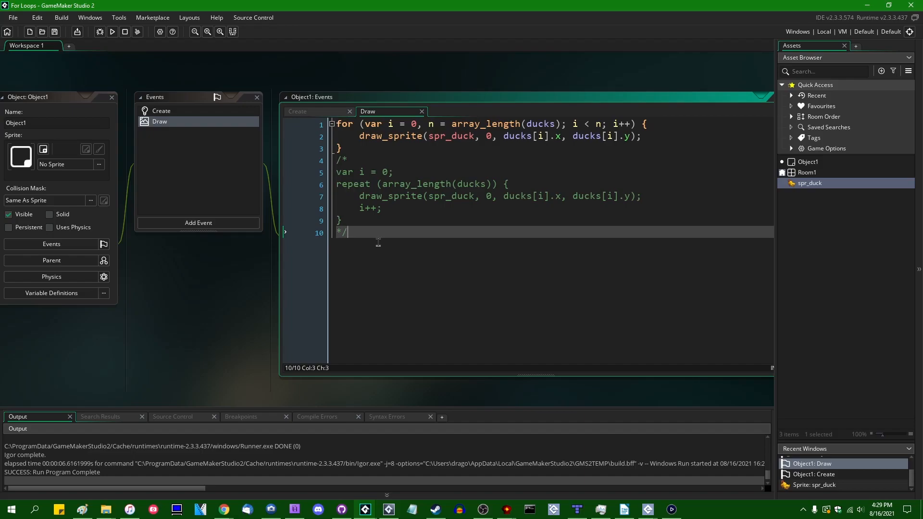
mouse_move(383, 232)
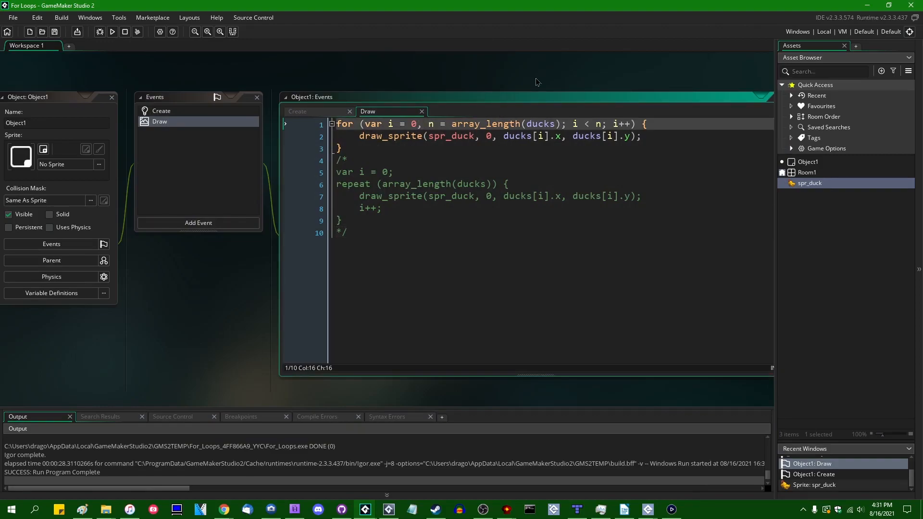
Revert to the uncached array_length loop condition and build-run the YYC game
key(Backspace)
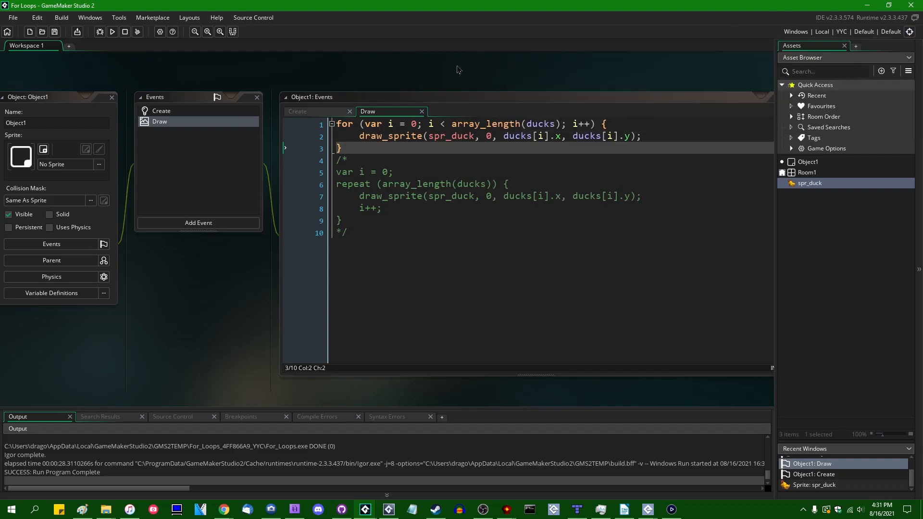
click(112, 31)
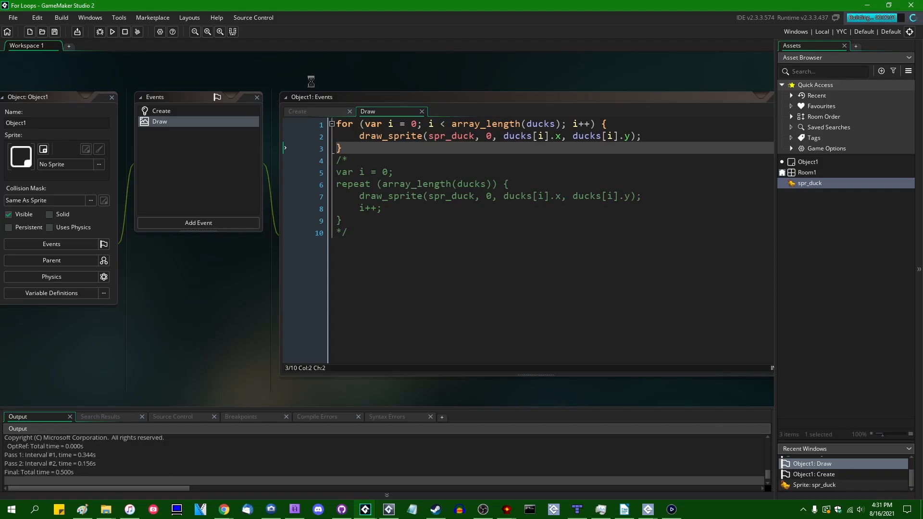
click(112, 31)
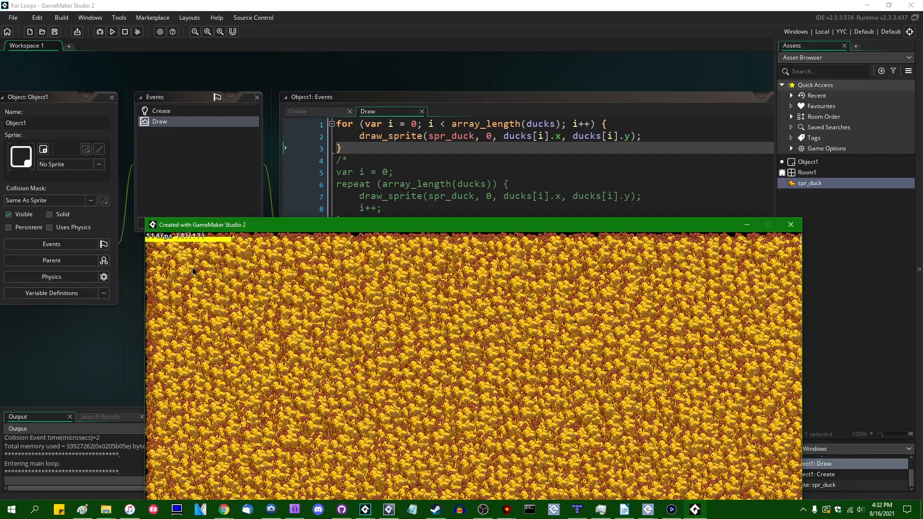
Change the for condition to i < n, run the cached-length version, check fps, then close the game
click(790, 225)
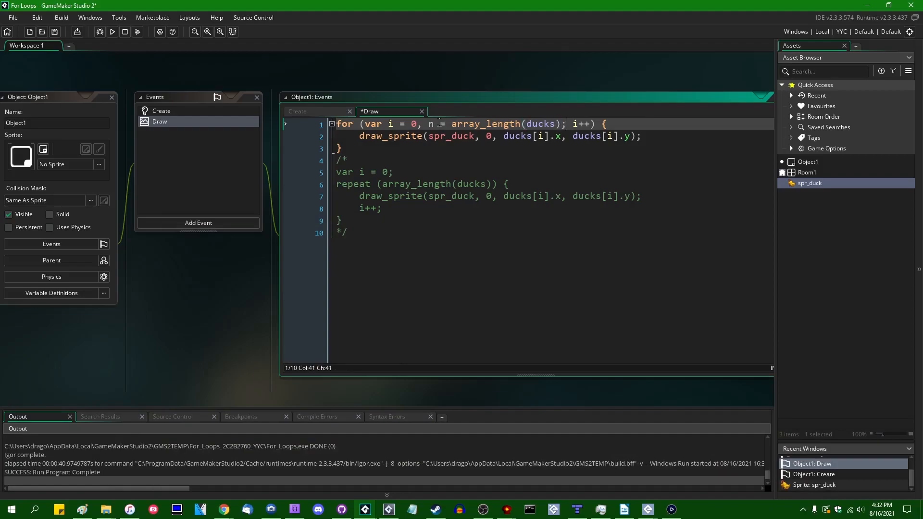
text(i < n; i)
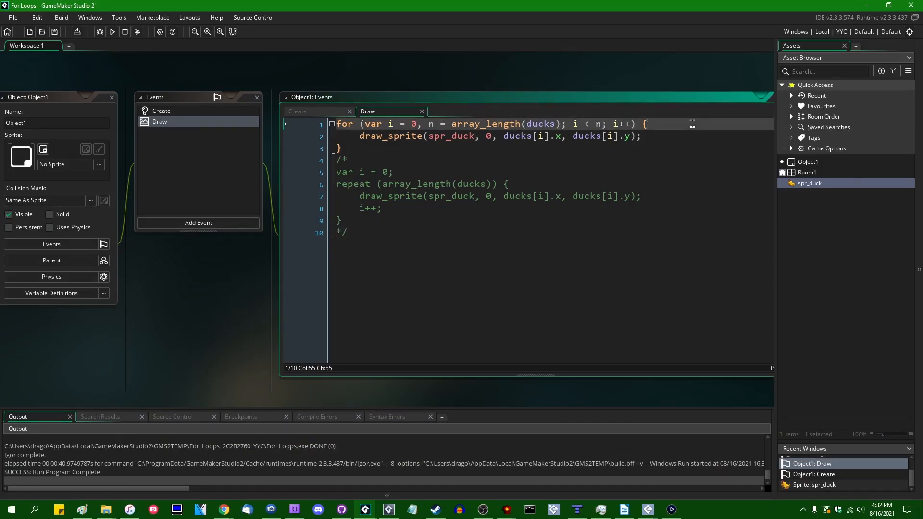
click(112, 30)
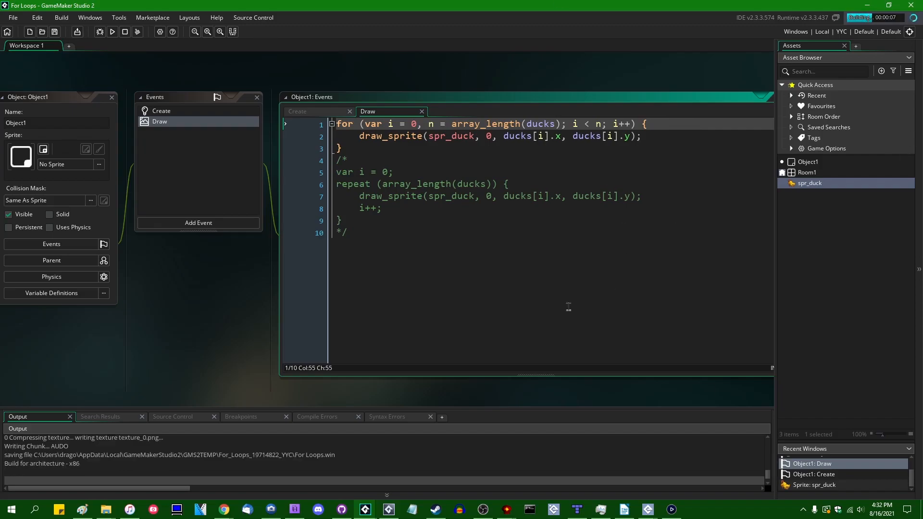
mouse_move(521, 284)
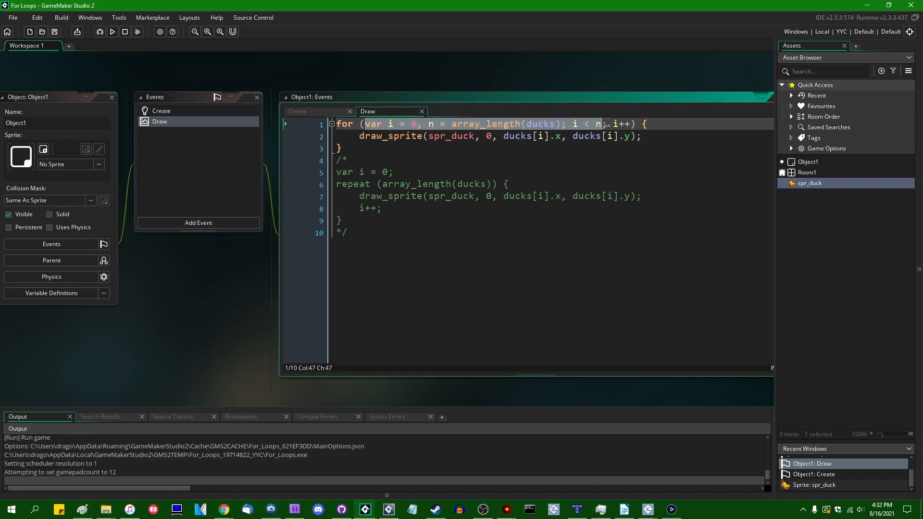
click(113, 31)
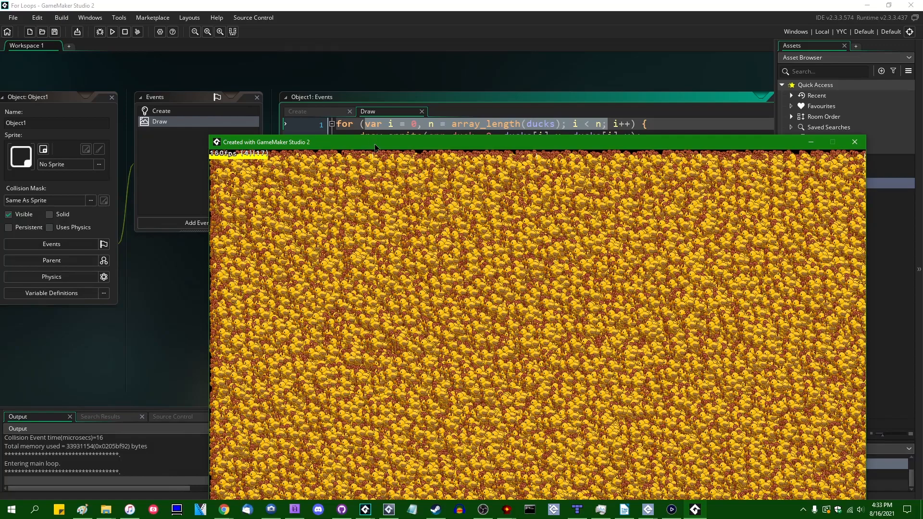
drag(375, 142, 323, 192)
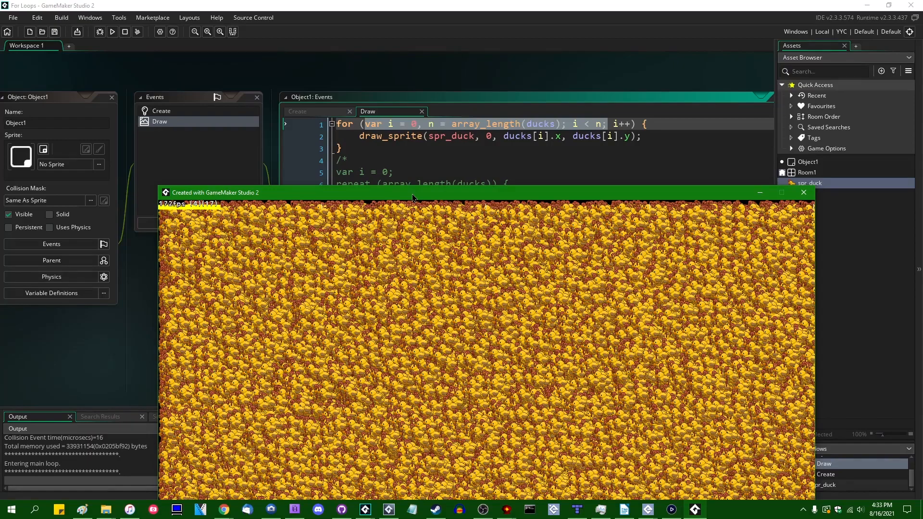
click(802, 192)
text(/*)
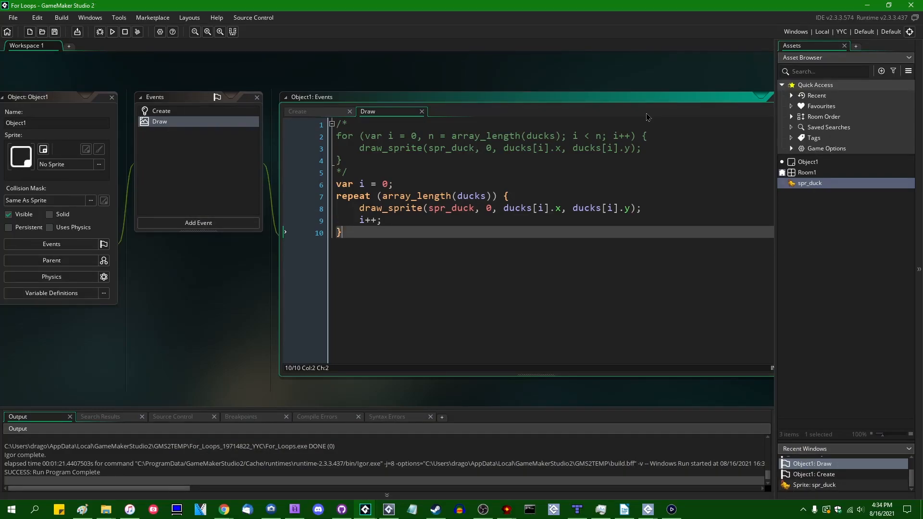
Run the repeat-loop version to check its frame rate, then close the game
click(111, 31)
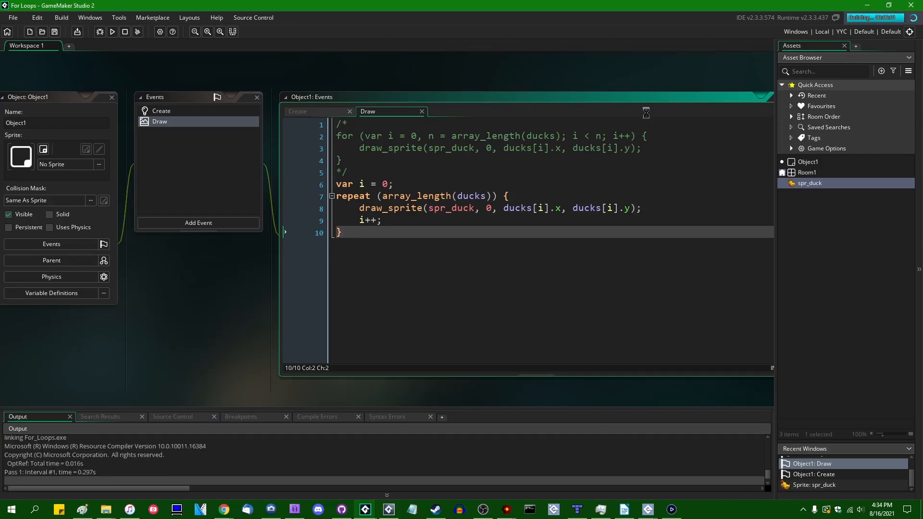
click(113, 30)
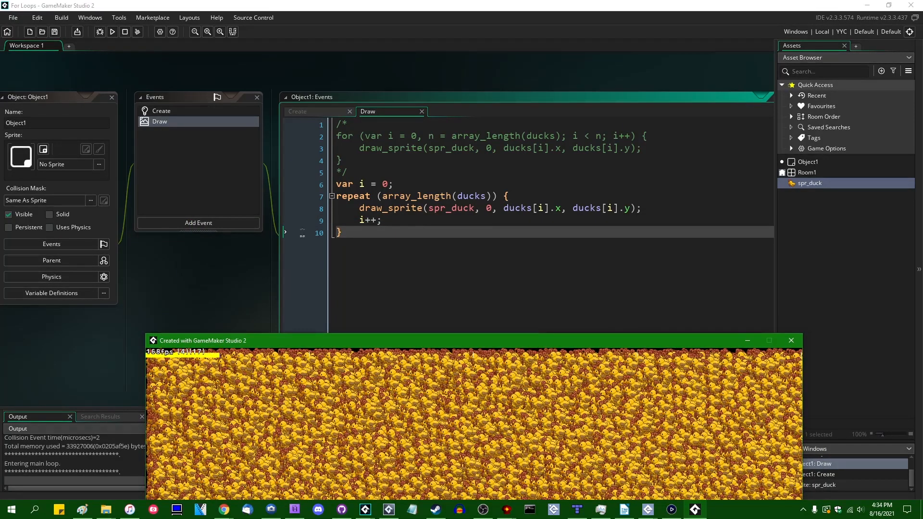
click(790, 341)
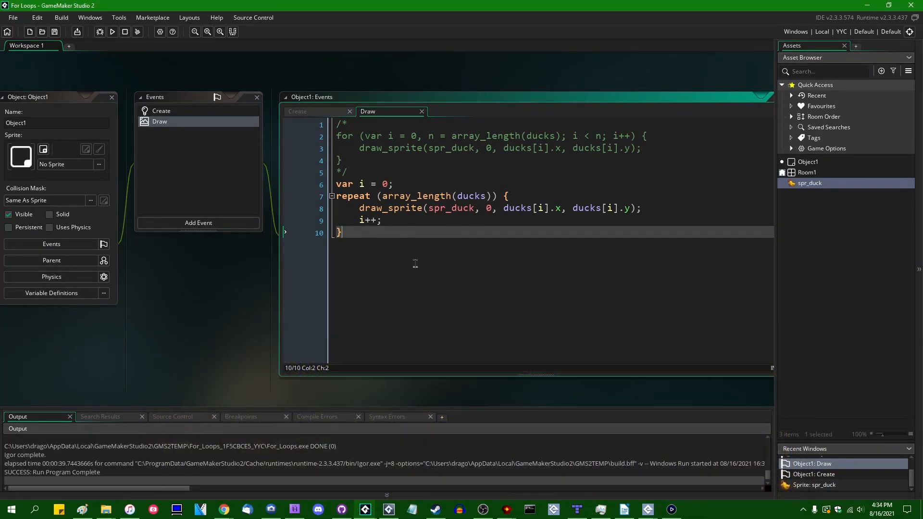
mouse_move(198, 311)
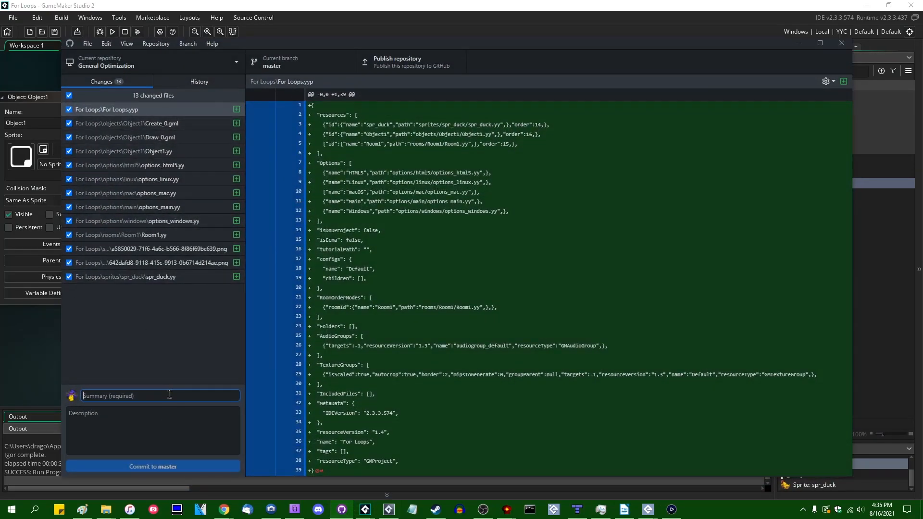
Enter the 'for loop' commit summary and commit the changed files to master
text(for loops vs repeat loo)
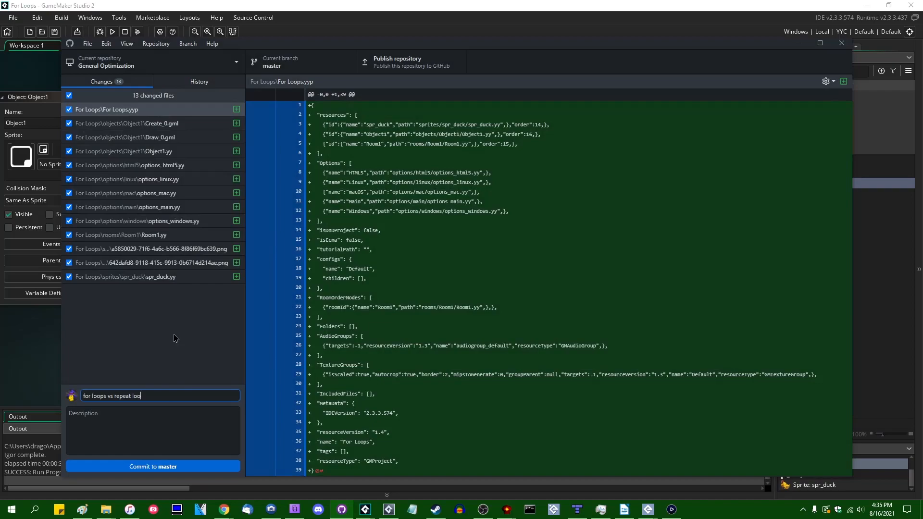
click(153, 466)
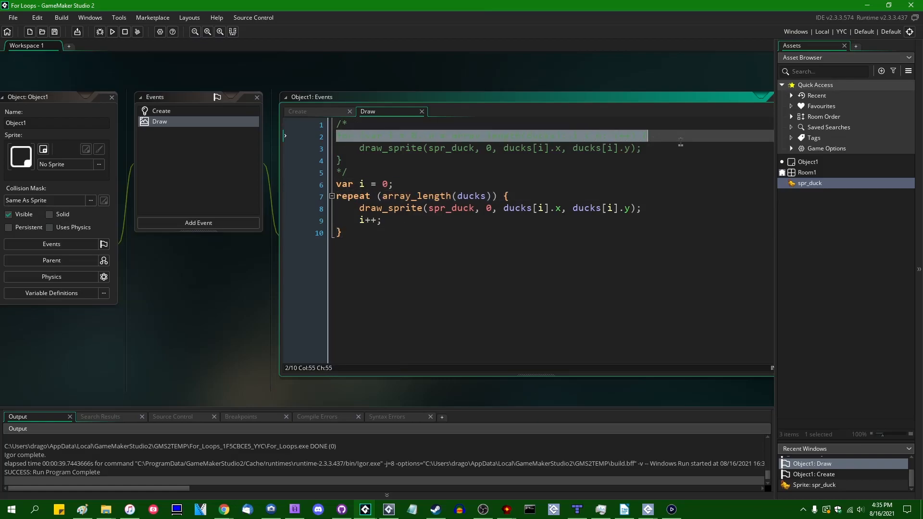
Write the for header declaring i and n = array_length(ducks) together in its initializer
text(for (var i = 0, n = array_length(ducks); i < n; i++) {)
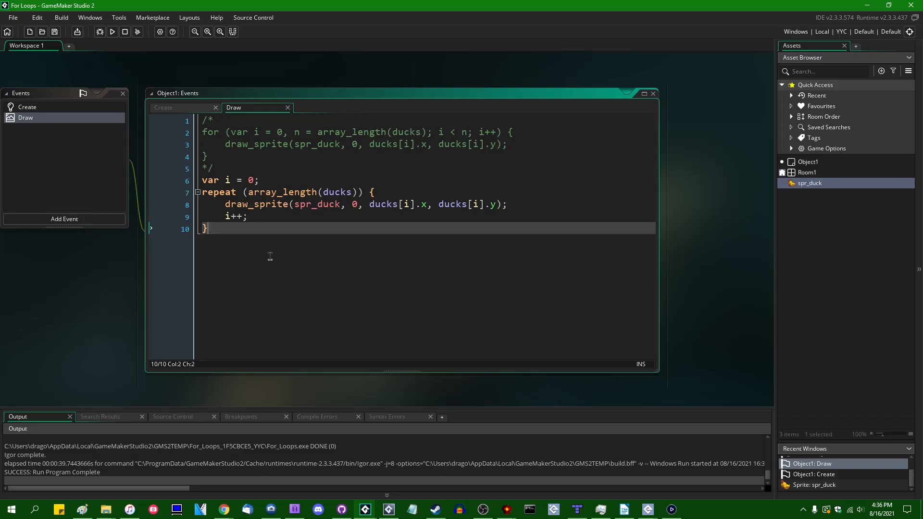
mouse_move(86, 283)
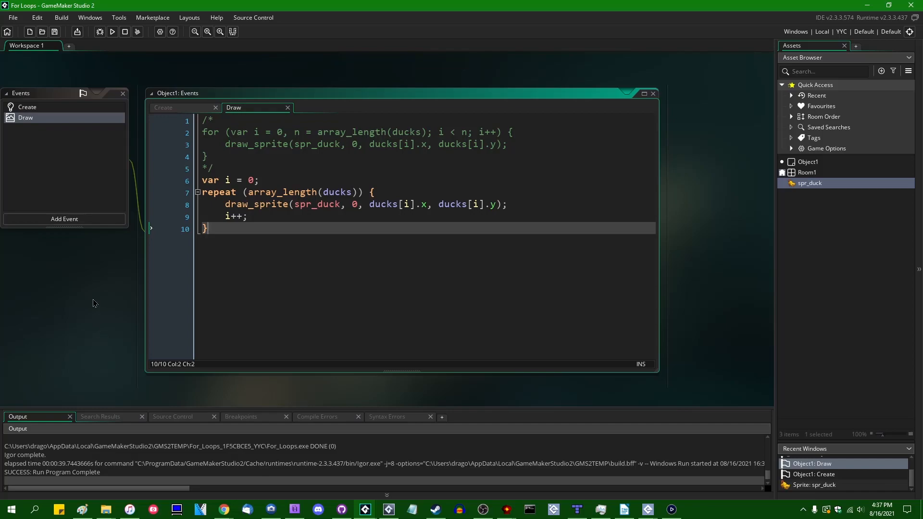
mouse_move(194, 317)
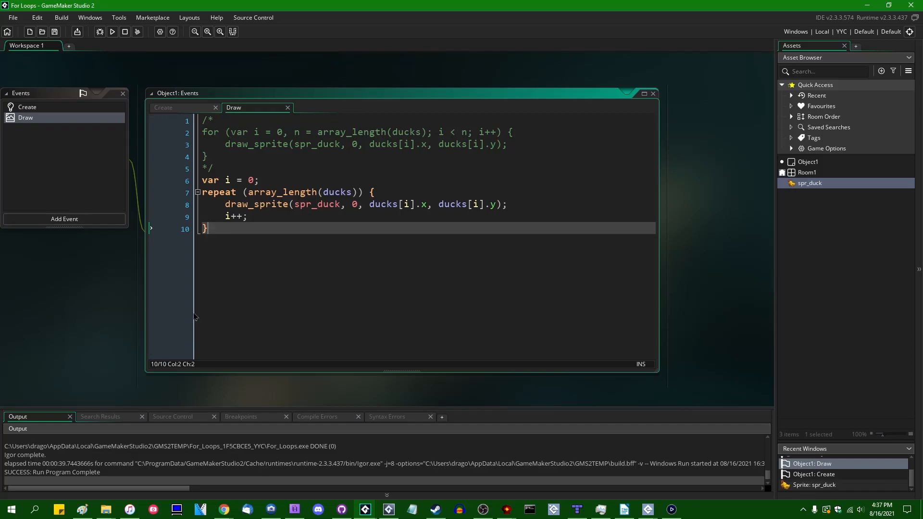